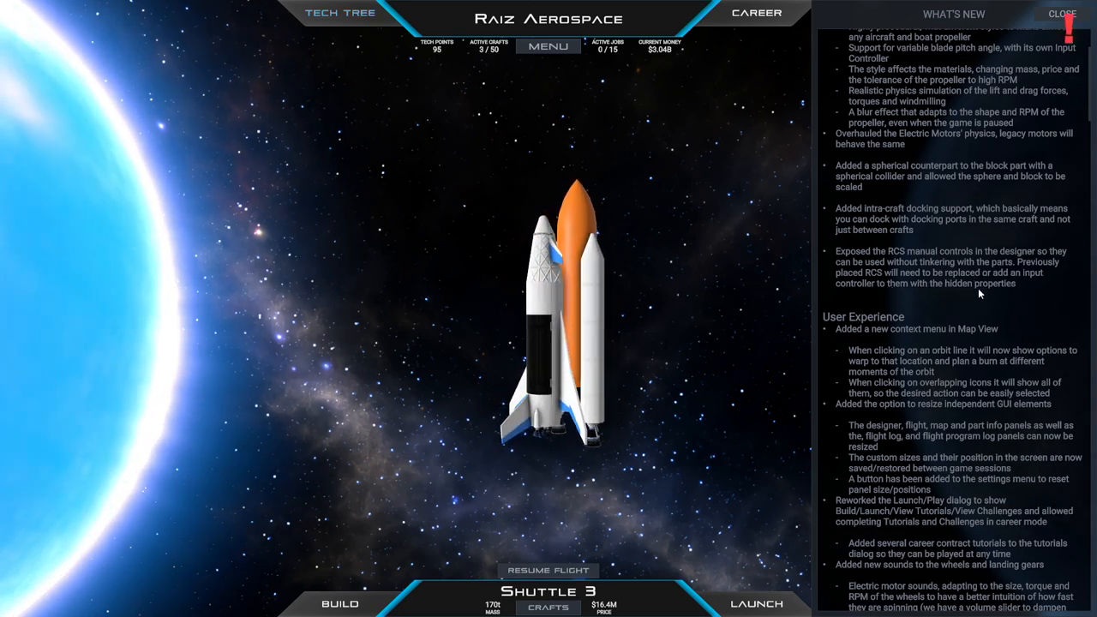
- Scroll through the craft list and select an RCS nozzle on Shuttle 3 to review its properties
{"action": "scroll", "scroll_direction": "down", "scroll_amount": 3}
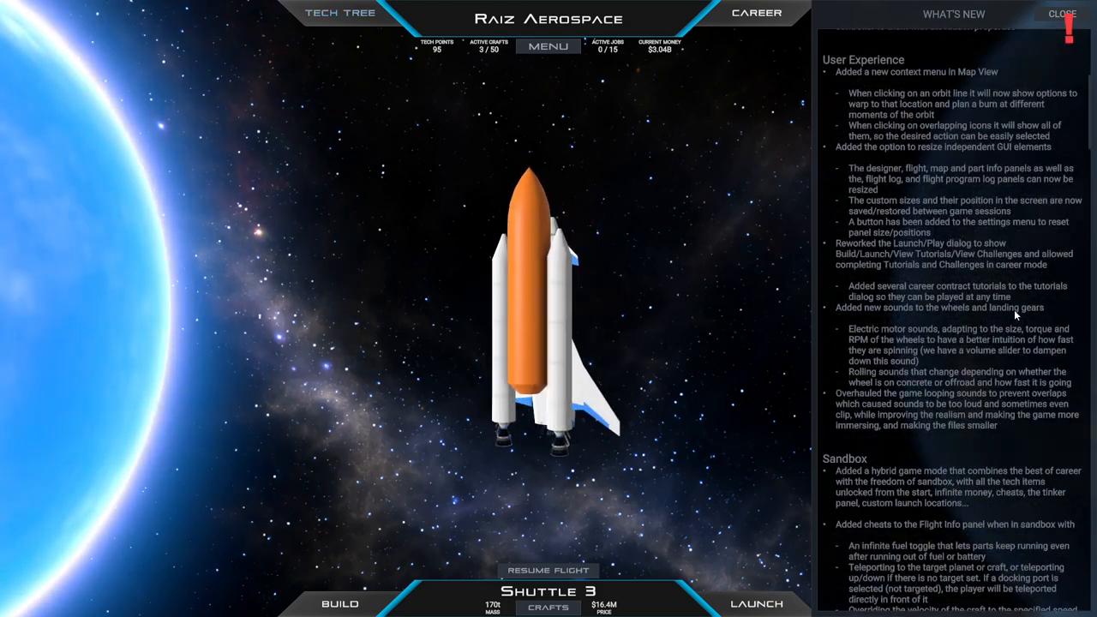
{"action": "scroll", "scroll_direction": "down", "scroll_amount": 3}
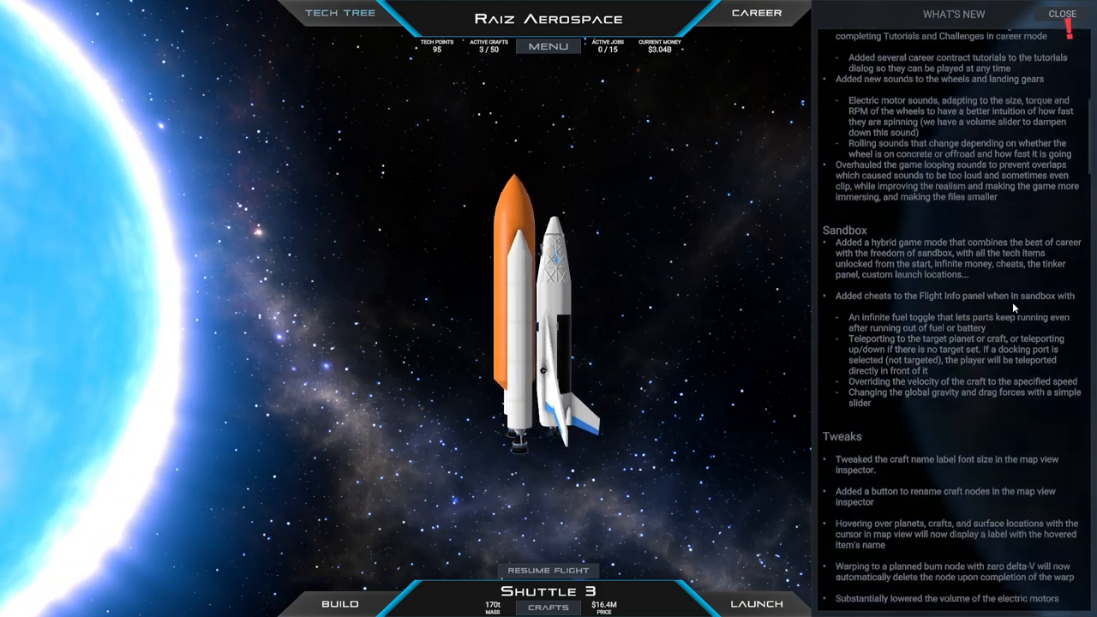
{"action": "scroll", "scroll_direction": "down", "scroll_amount": 3}
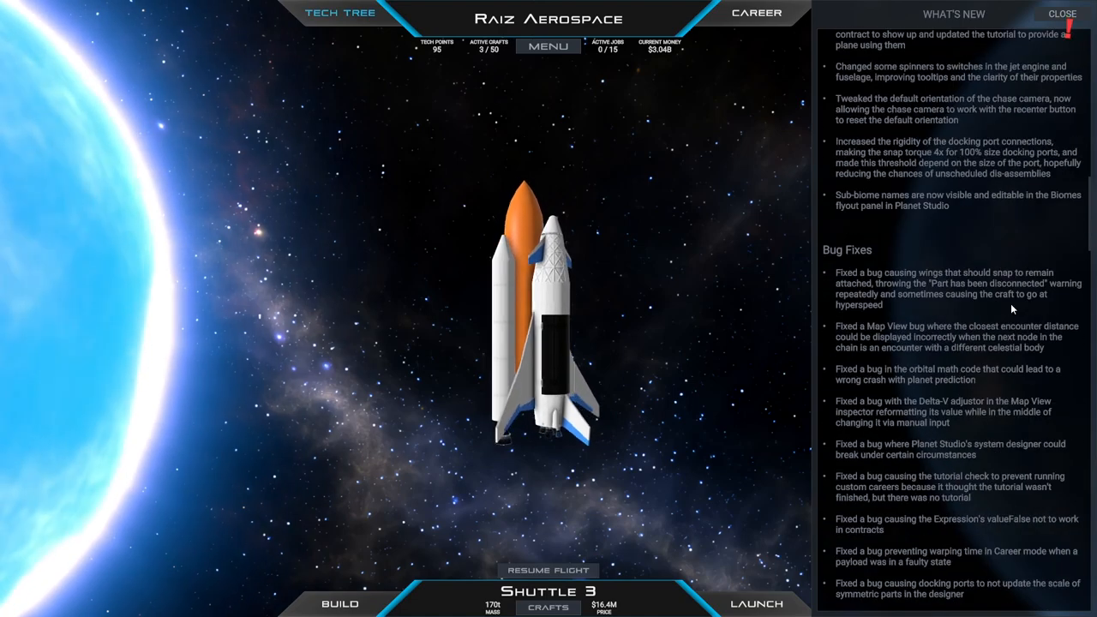
{"action": "scroll", "scroll_direction": "down", "scroll_amount": 3}
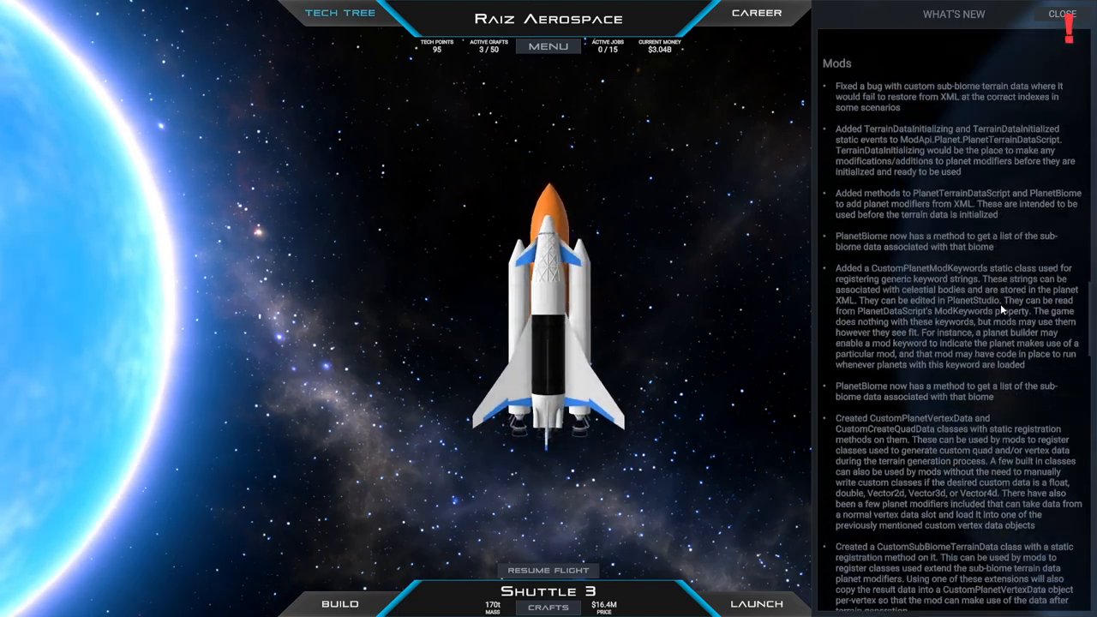
{"action": "scroll", "scroll_direction": "down", "scroll_amount": 3}
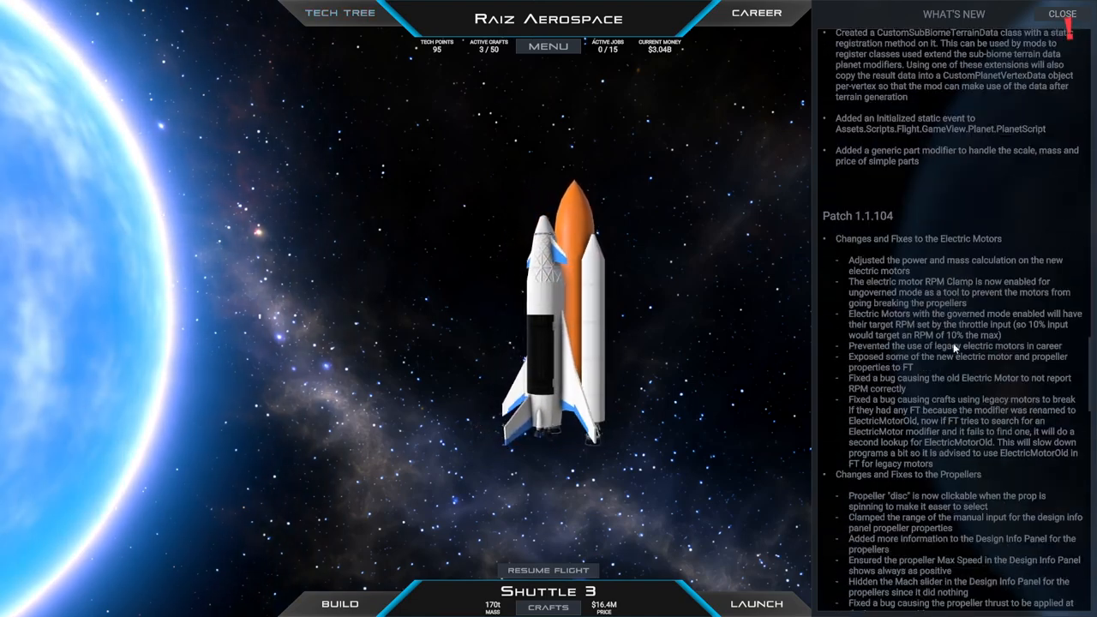
{"action": "scroll", "scroll_direction": "down", "scroll_amount": 3}
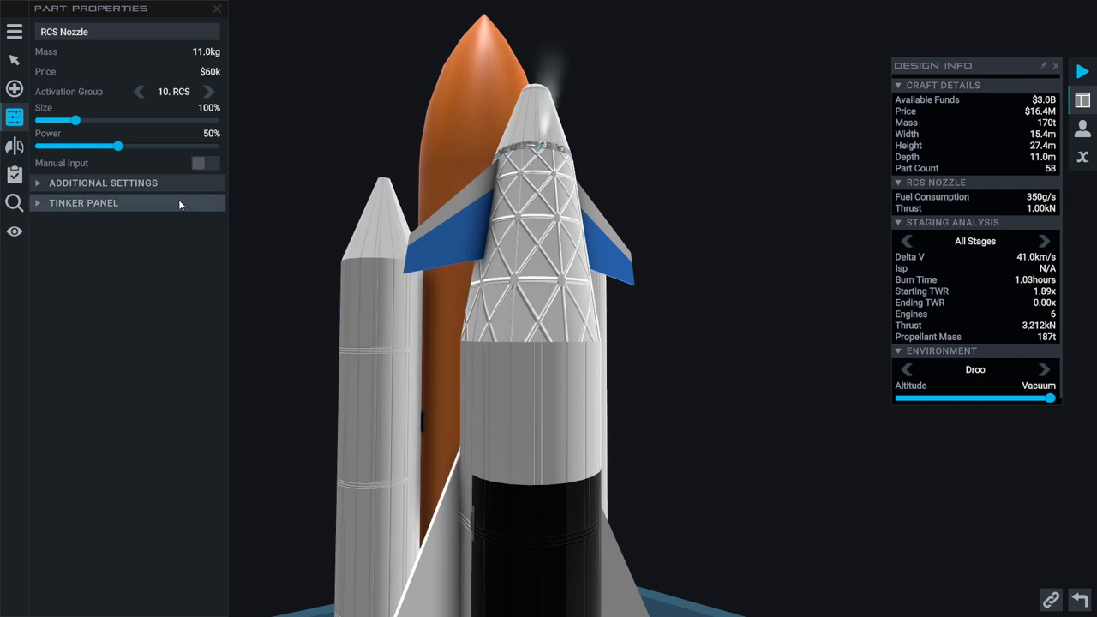
{"action": "mouse_move", "coordinate": [183, 196]}
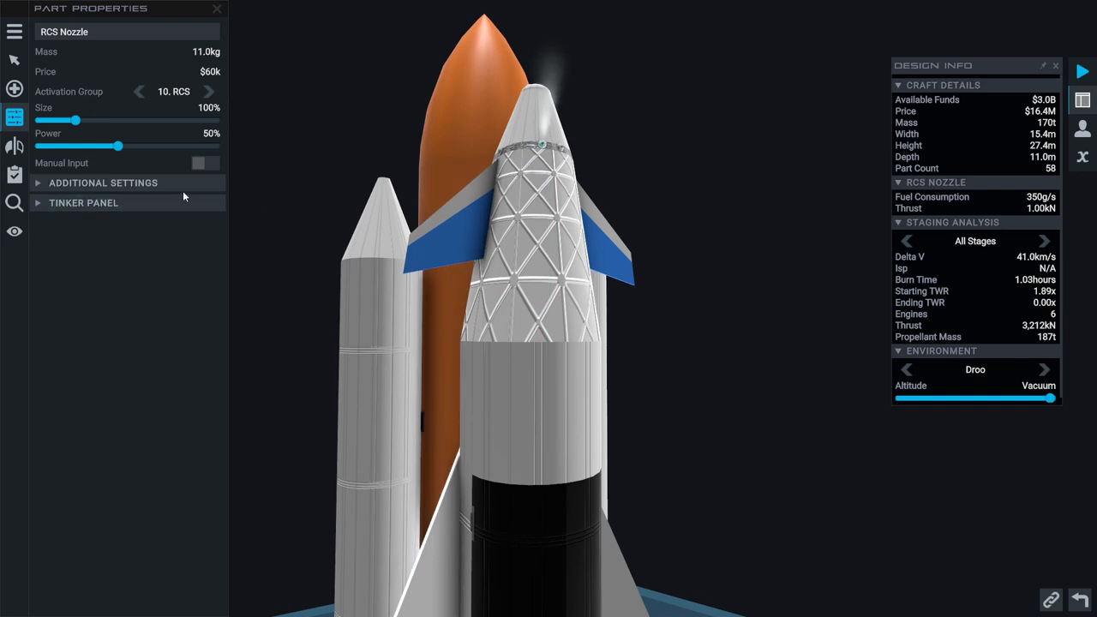
{"action": "mouse_move", "coordinate": [202, 168]}
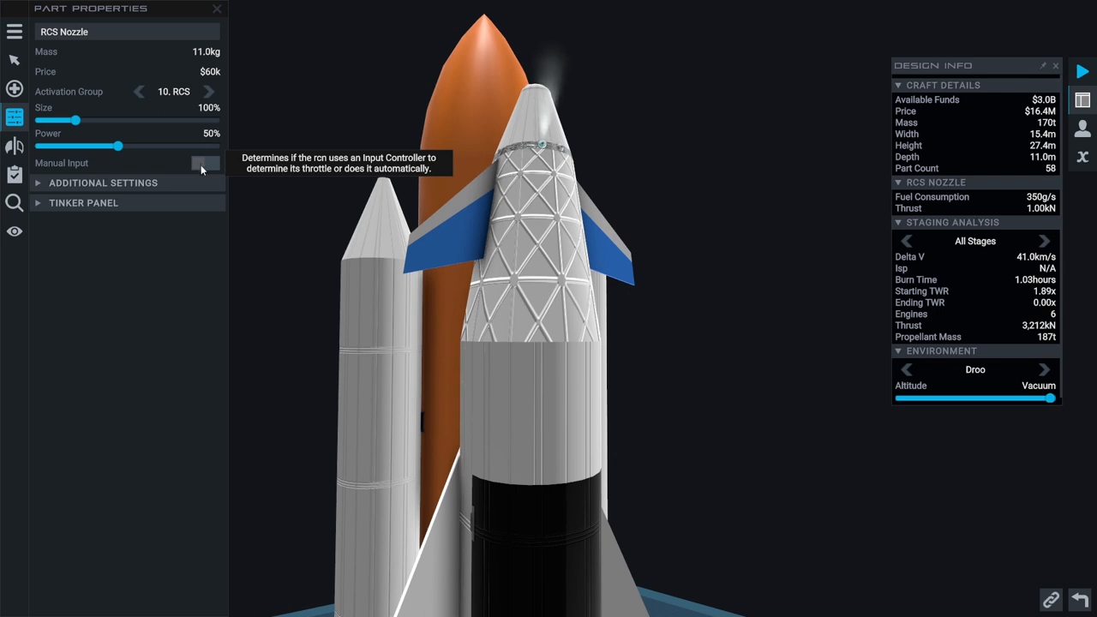
{"action": "mouse_move", "coordinate": [212, 168]}
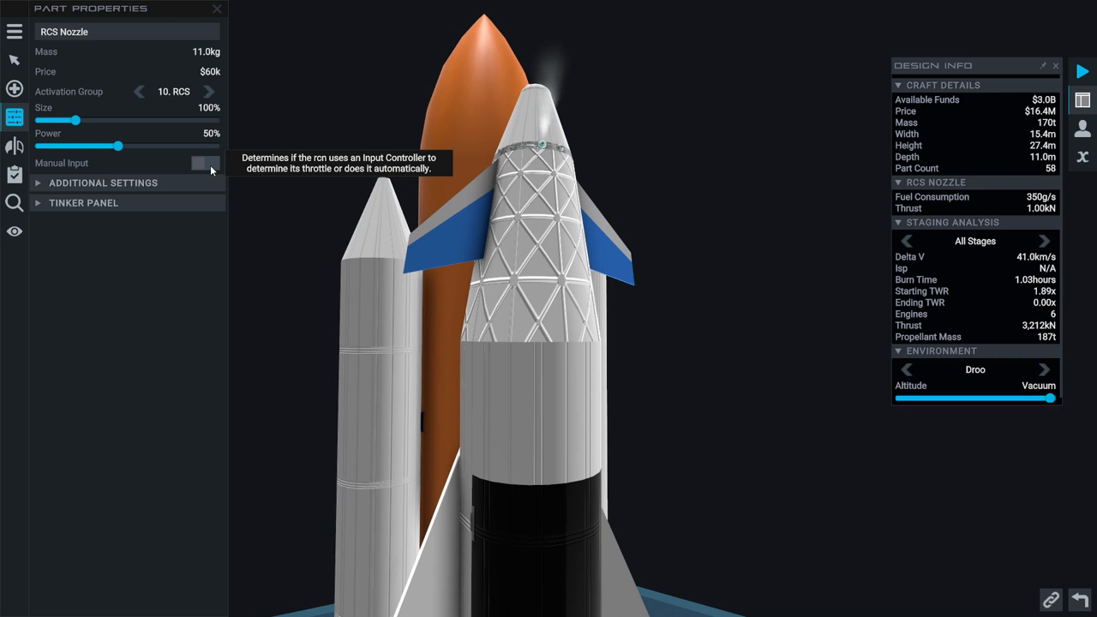
{"action": "left_click", "coordinate": [103, 181]}
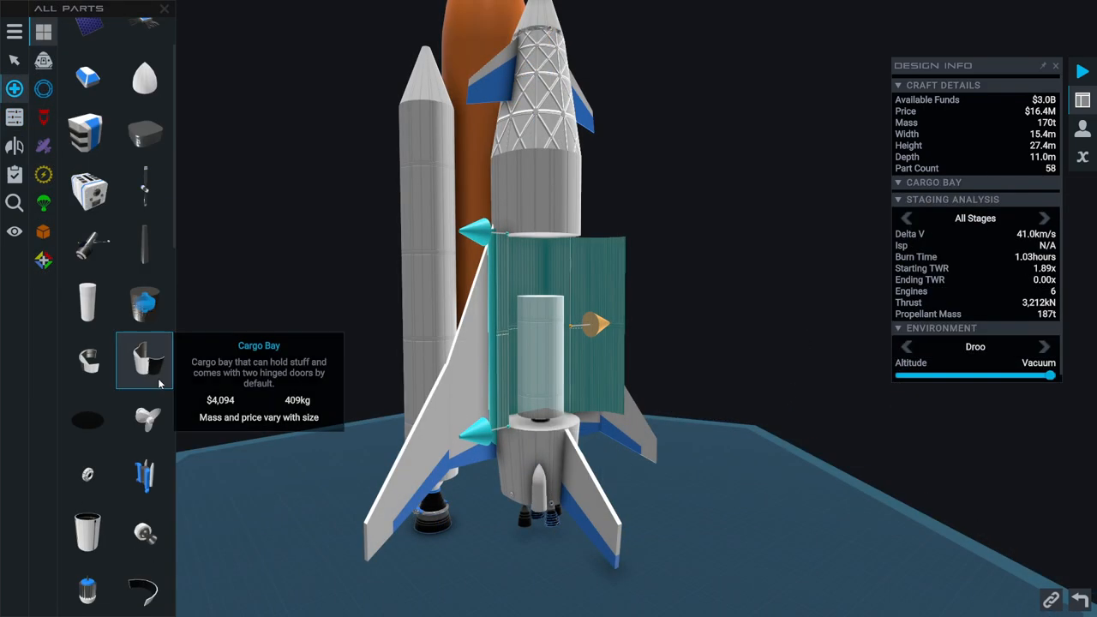
{"action": "mouse_move", "coordinate": [87, 248]}
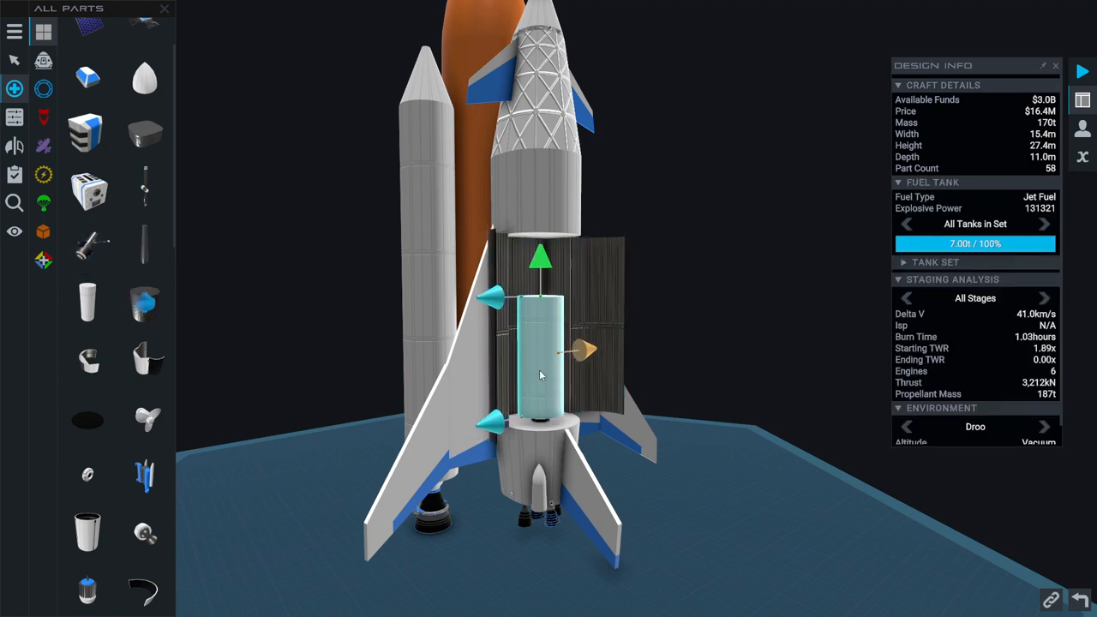
{"action": "mouse_move", "coordinate": [701, 367]}
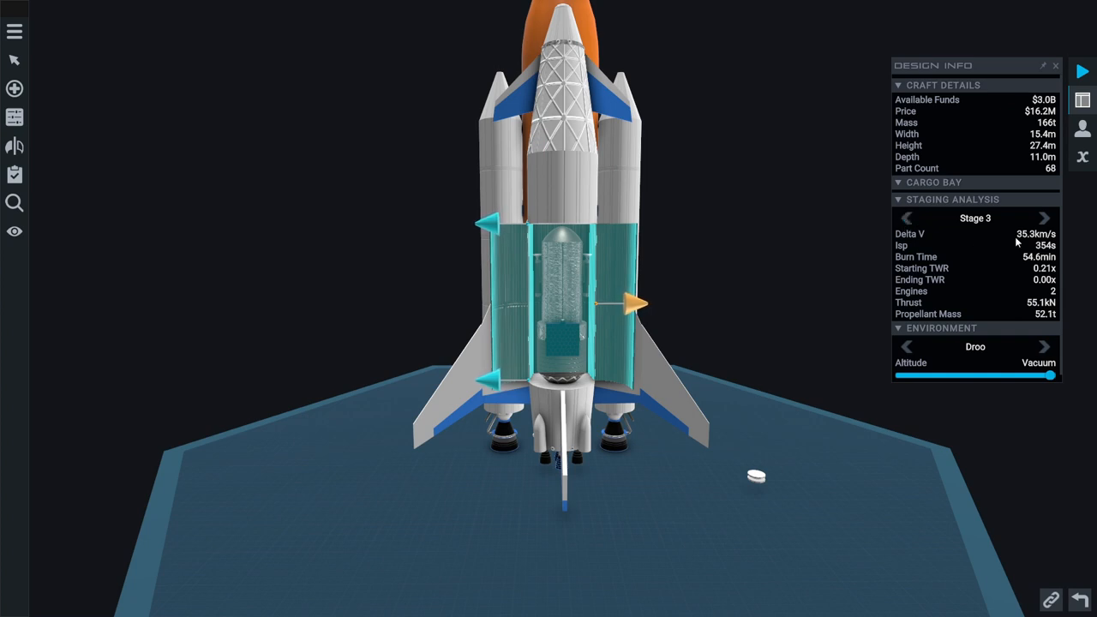
{"action": "mouse_move", "coordinate": [1011, 243]}
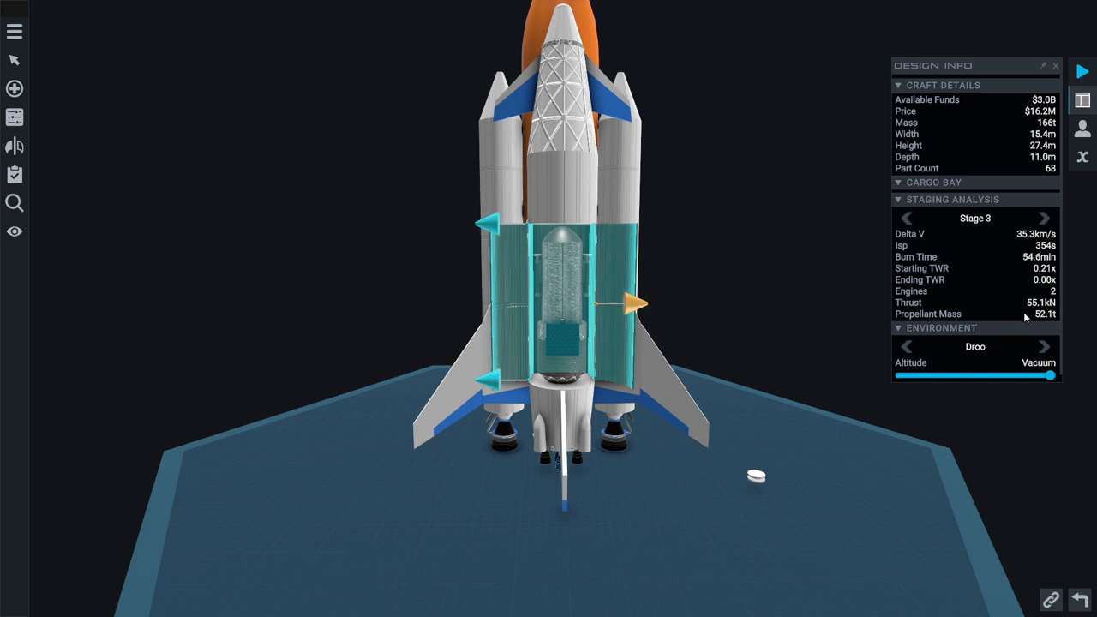
{"action": "mouse_move", "coordinate": [1047, 324]}
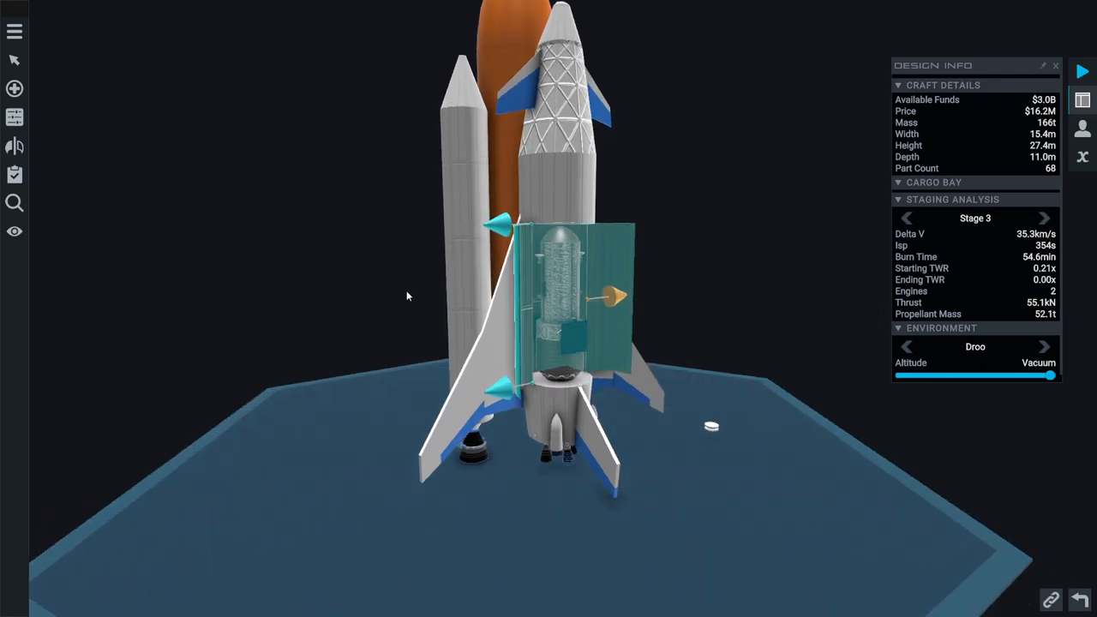
{"action": "mouse_move", "coordinate": [12, 89]}
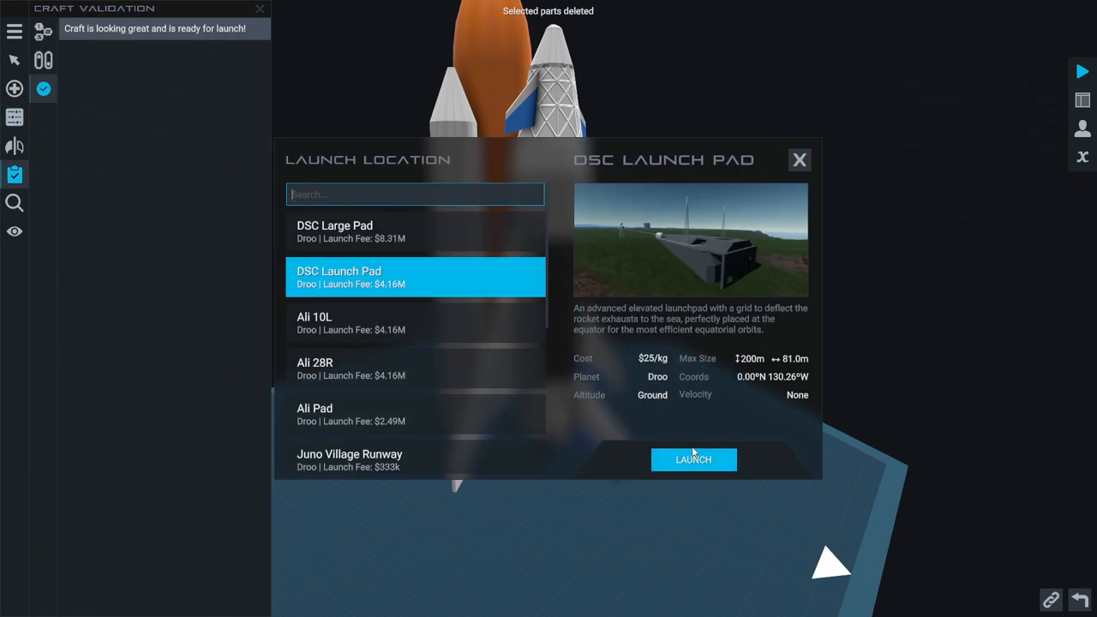
{"action": "mouse_move", "coordinate": [685, 480]}
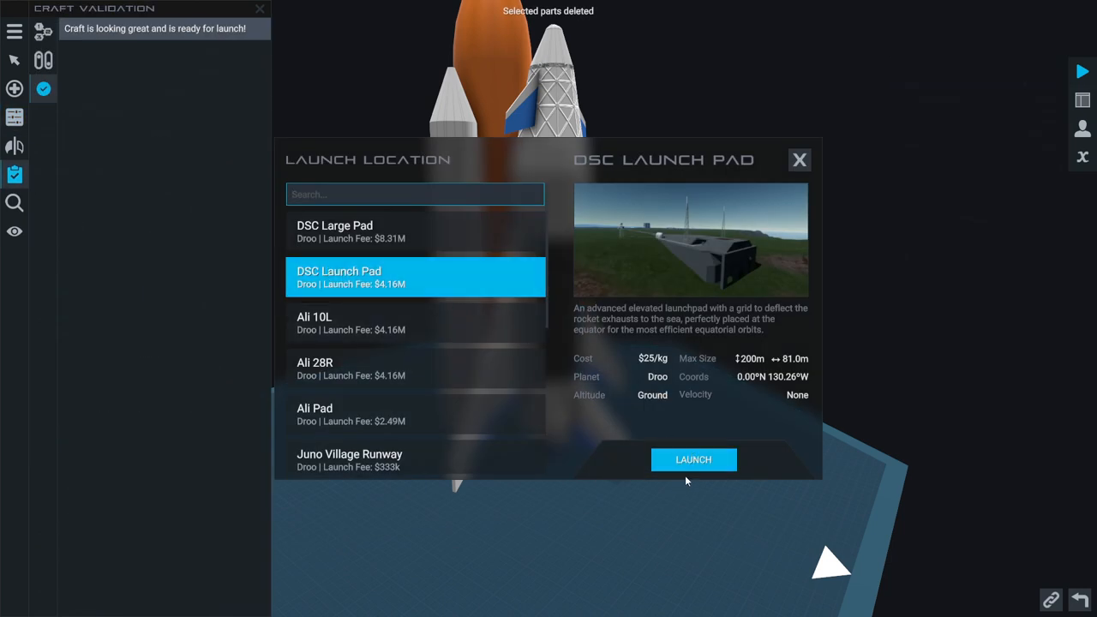
- Launch the shuttle from the DSC Launch Pad
{"action": "left_click", "coordinate": [693, 459]}
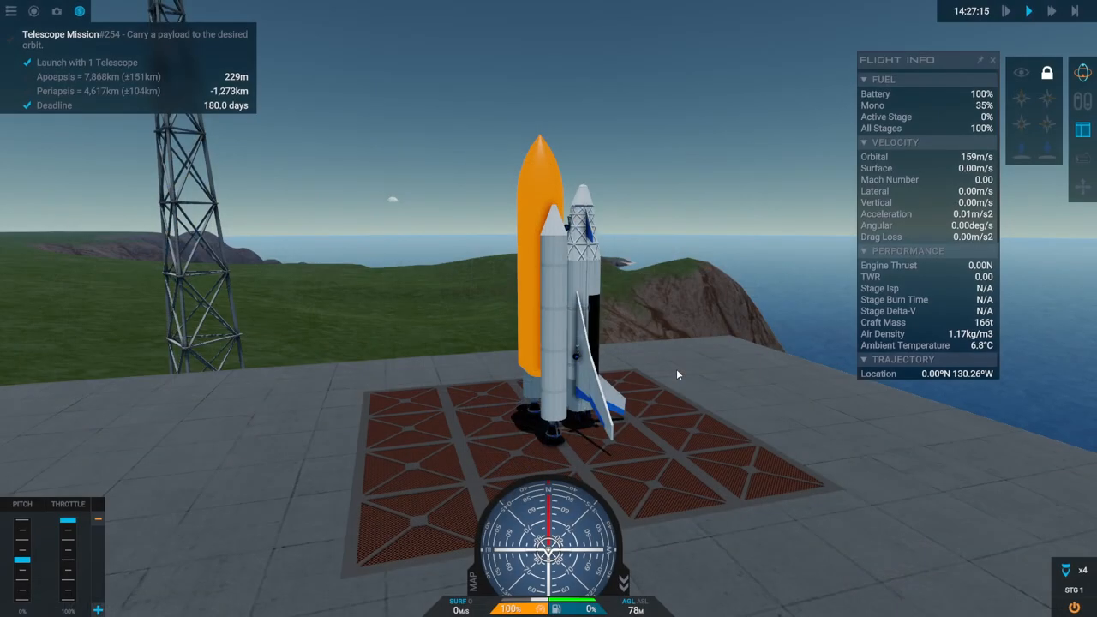
- Ignite the first stage with Space to lift the shuttle off toward orbit
{"action": "key", "text": "space"}
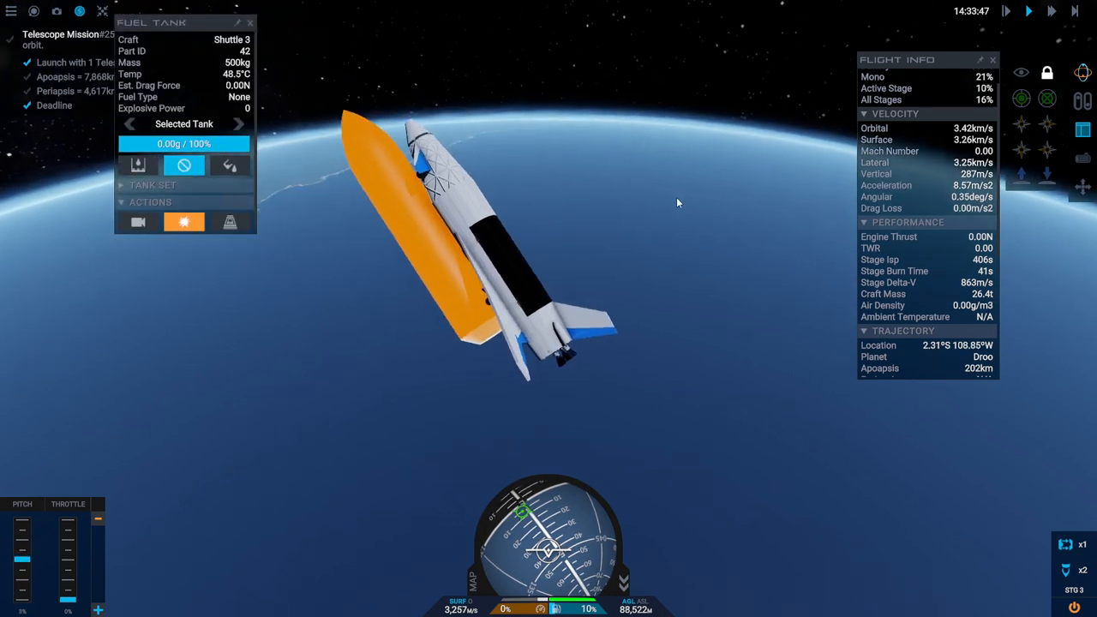
- Select the orange external fuel tank to show its 0.00/100% fuel panel
{"action": "left_click", "coordinate": [254, 20]}
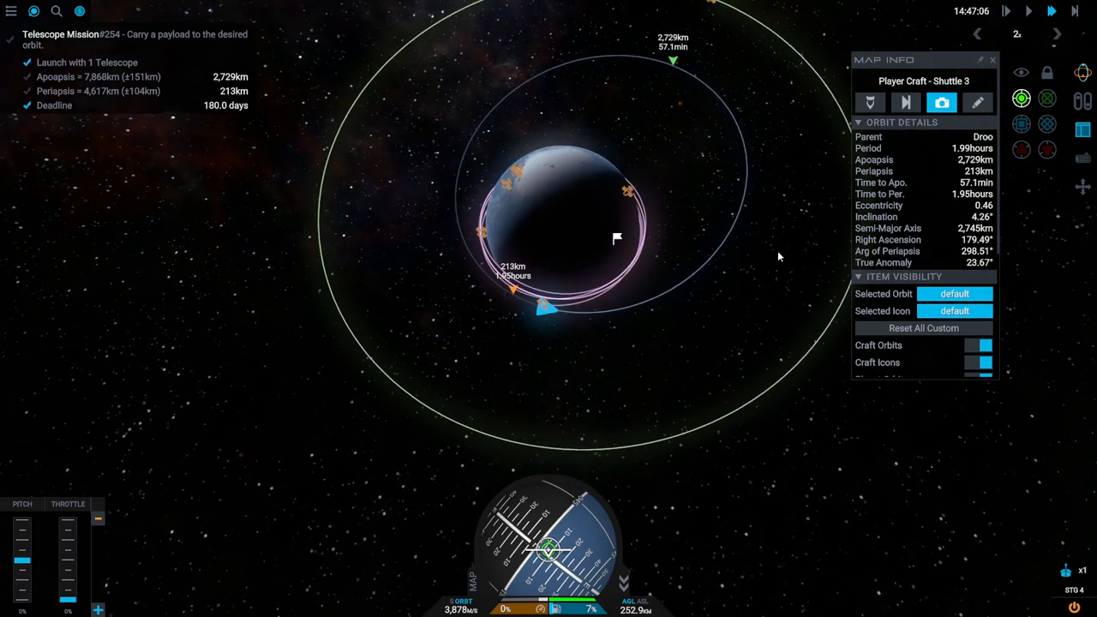
- Exit the flight, choosing Save Flight and Save & Exit to return to the main menu
{"action": "left_click", "coordinate": [1038, 19]}
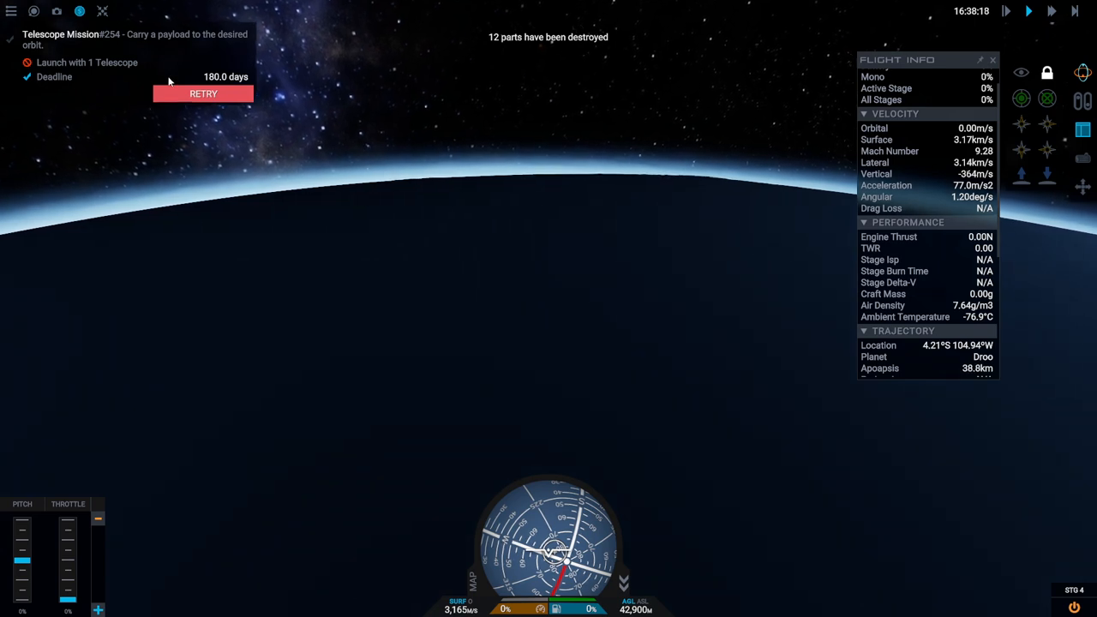
{"action": "left_click", "coordinate": [202, 93]}
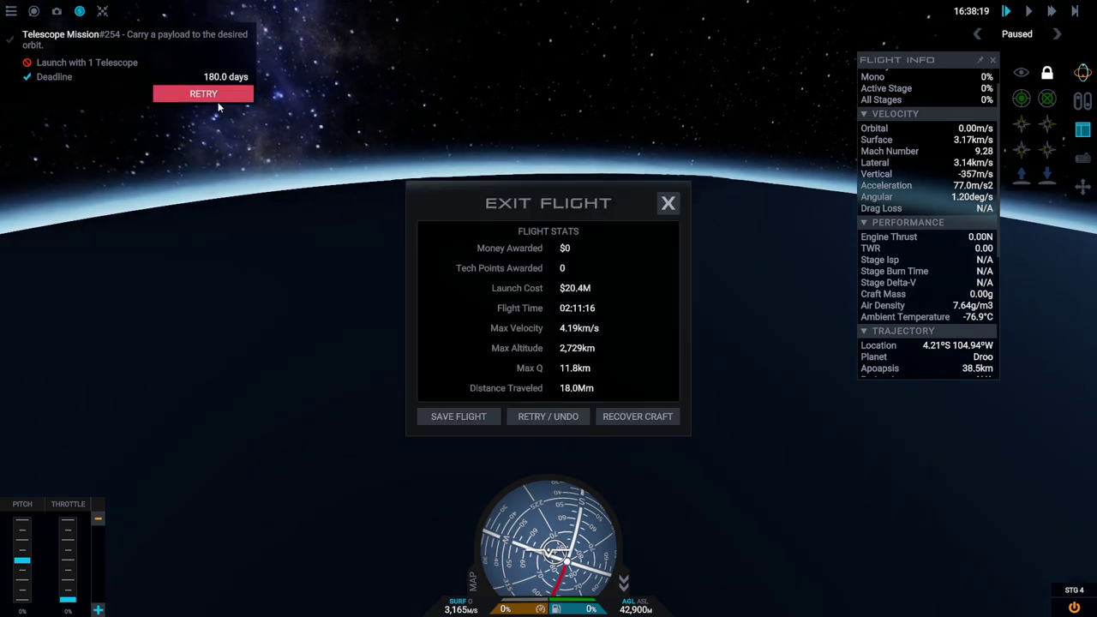
{"action": "left_click", "coordinate": [457, 416]}
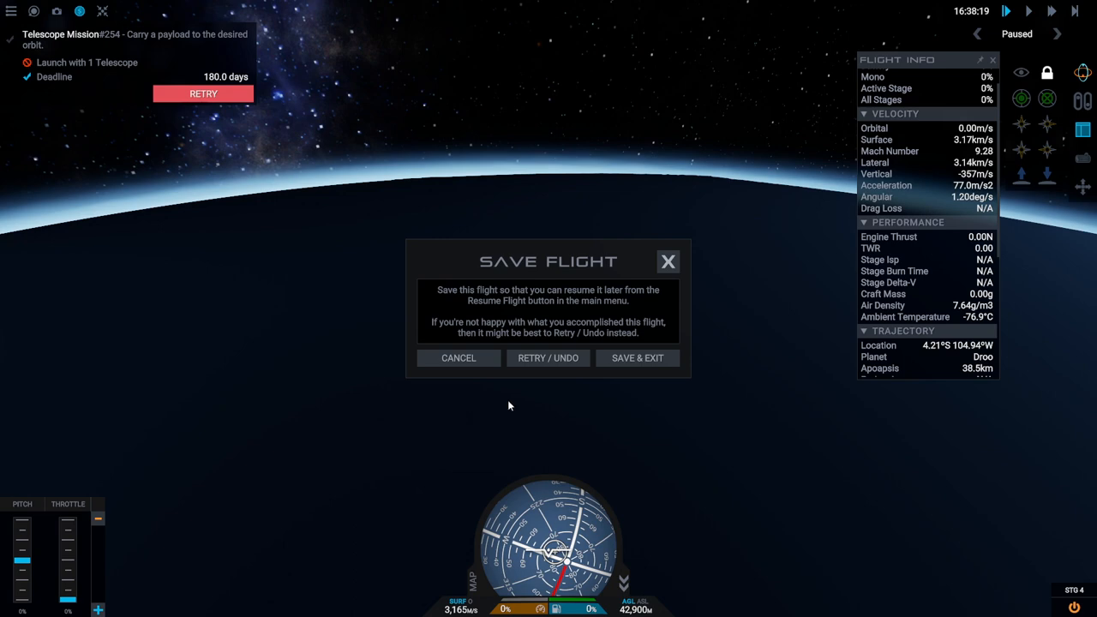
{"action": "left_click", "coordinate": [637, 359]}
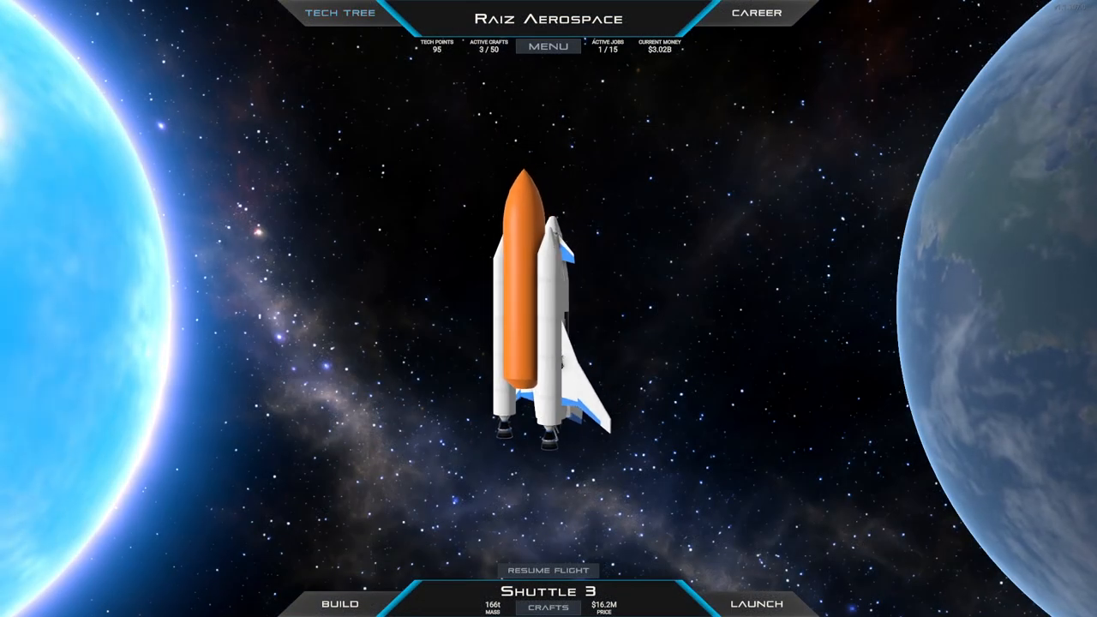
- Reopen Shuttle 3 in the designer and select the cargo bay to view its settings
{"action": "left_click", "coordinate": [754, 603]}
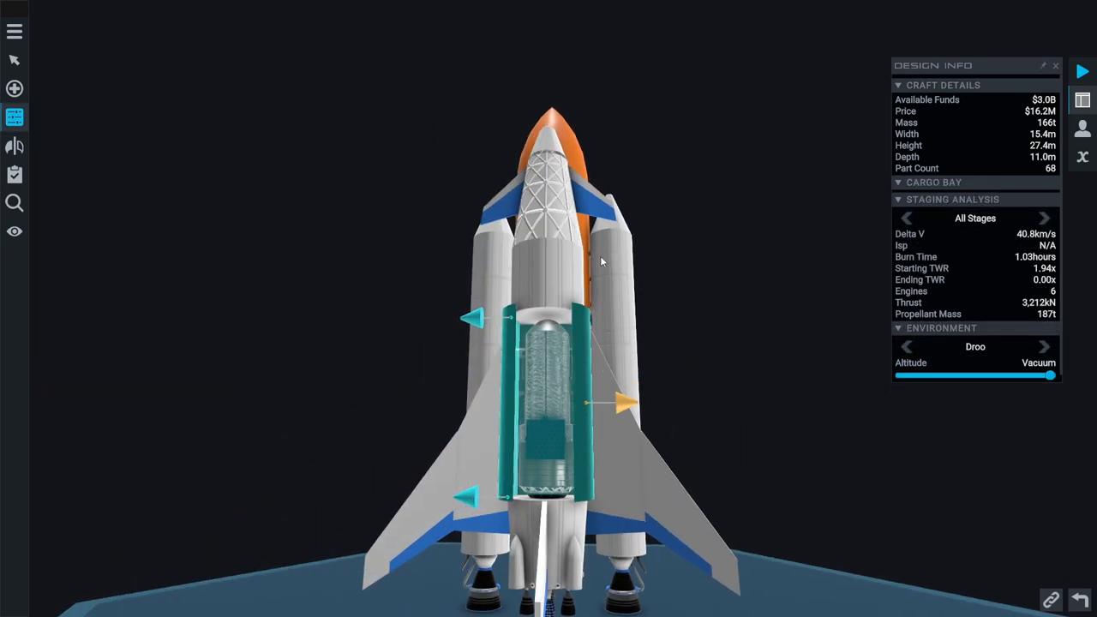
{"action": "left_click", "coordinate": [549, 402]}
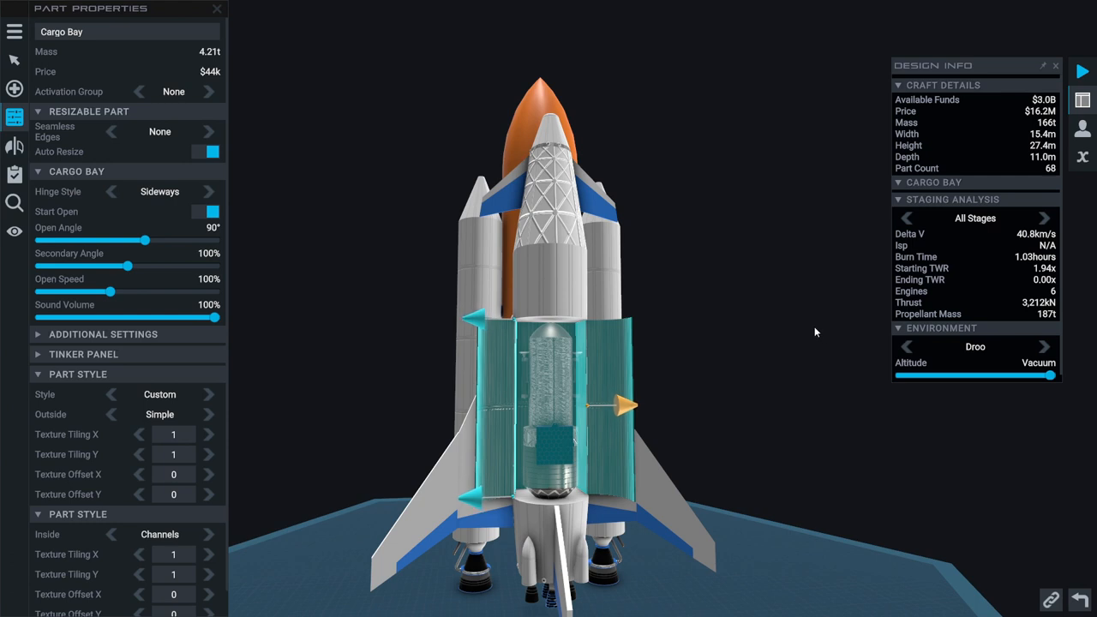
{"action": "left_click", "coordinate": [218, 10]}
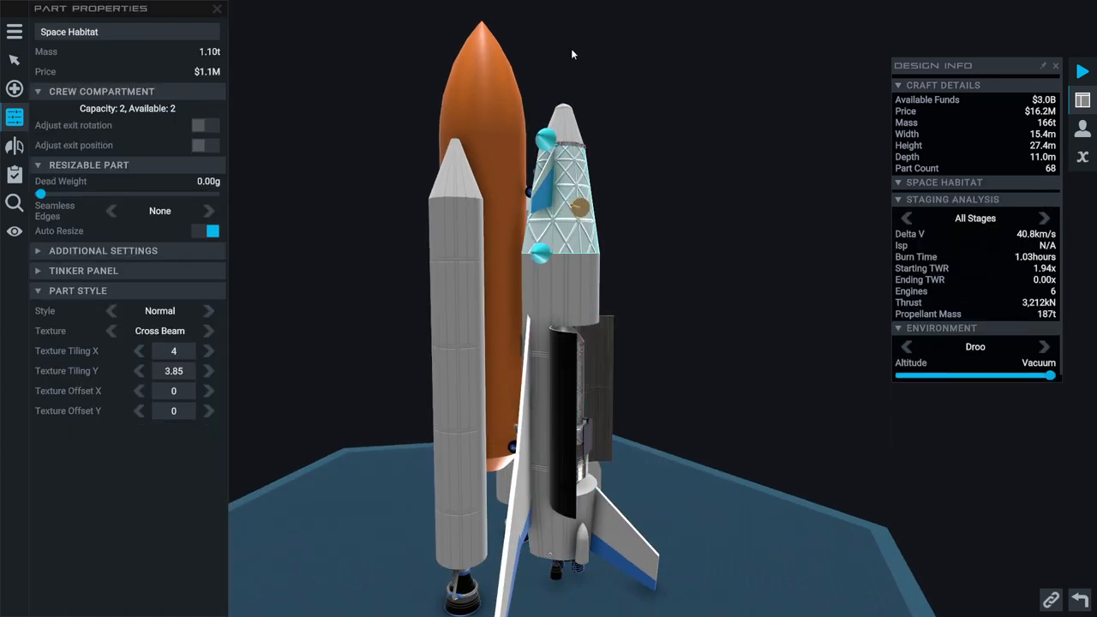
- Inspect the space habitat, nose command disc and Apex Engine settings in turn
{"action": "left_click", "coordinate": [565, 137]}
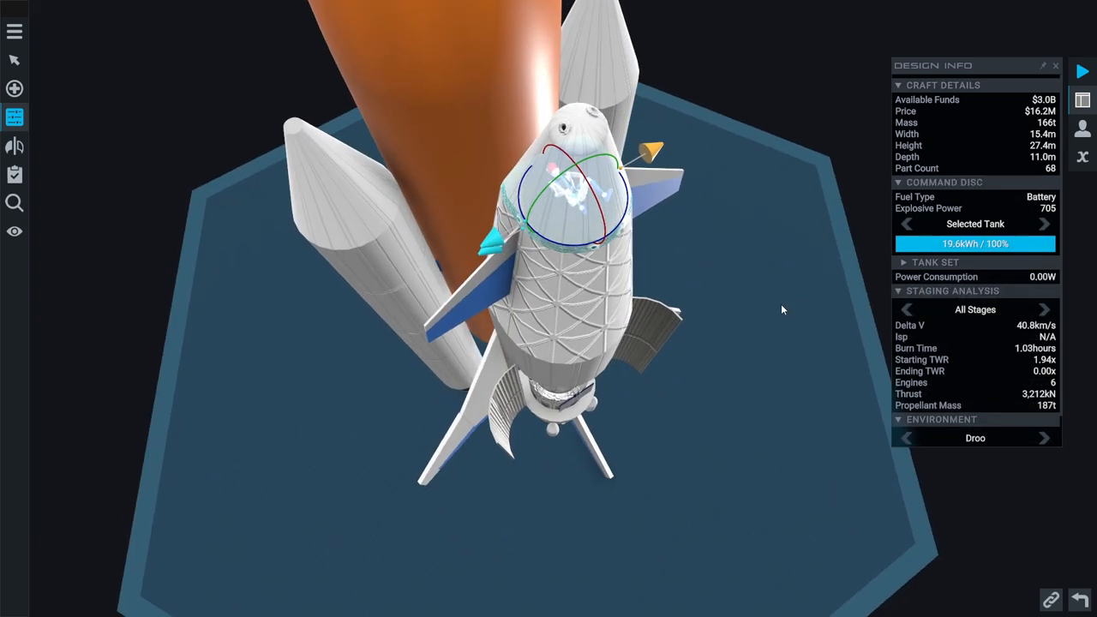
{"action": "left_click", "coordinate": [579, 197]}
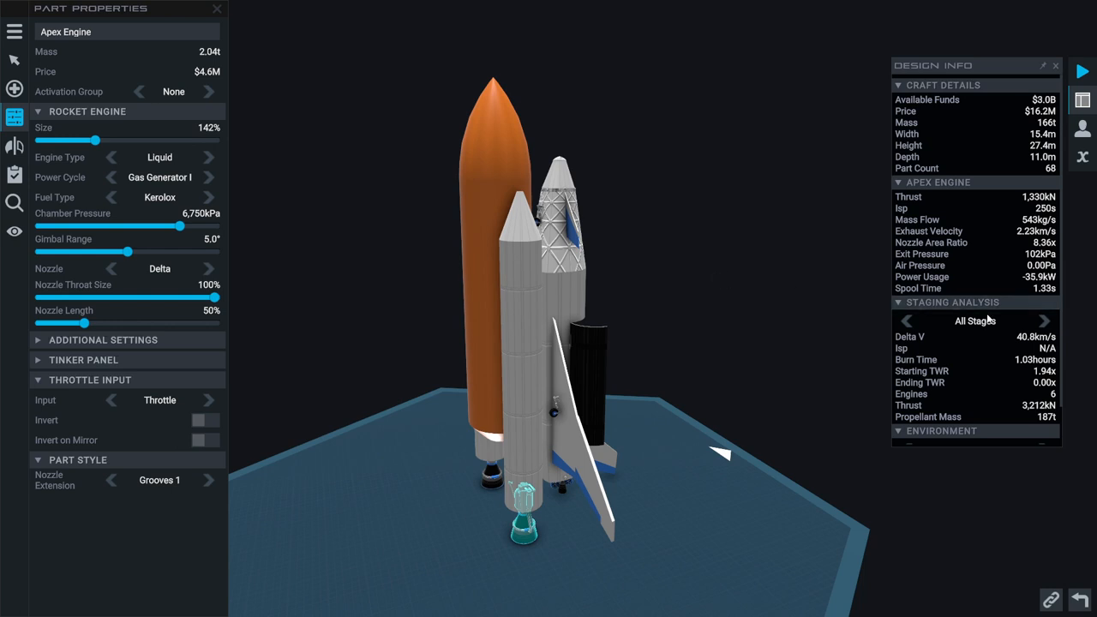
{"action": "left_click", "coordinate": [1045, 321]}
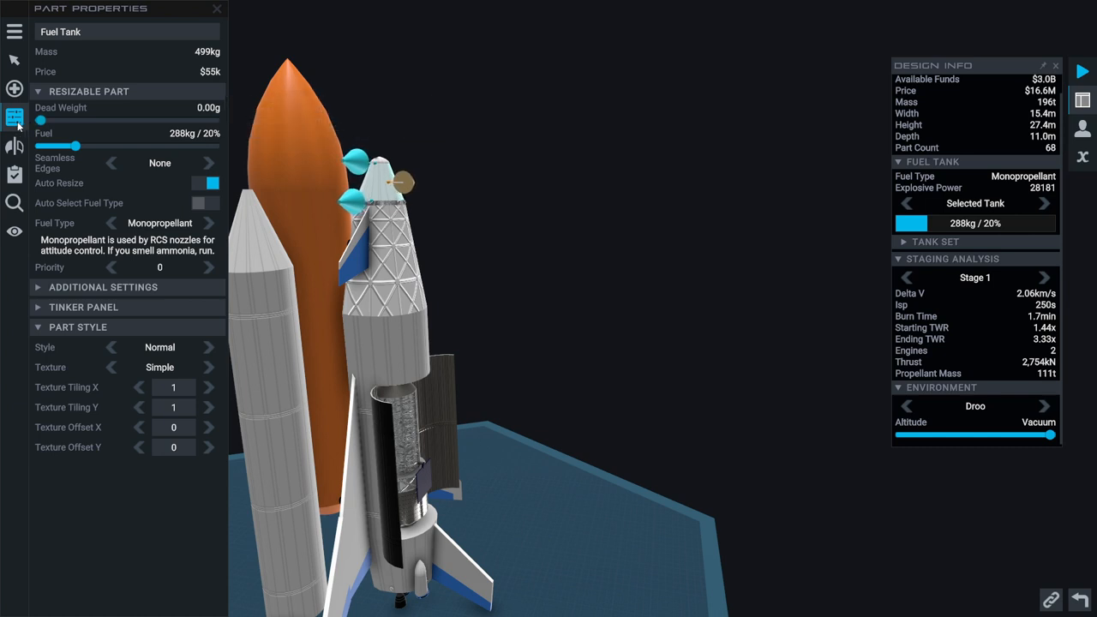
{"action": "mouse_move", "coordinate": [41, 120]}
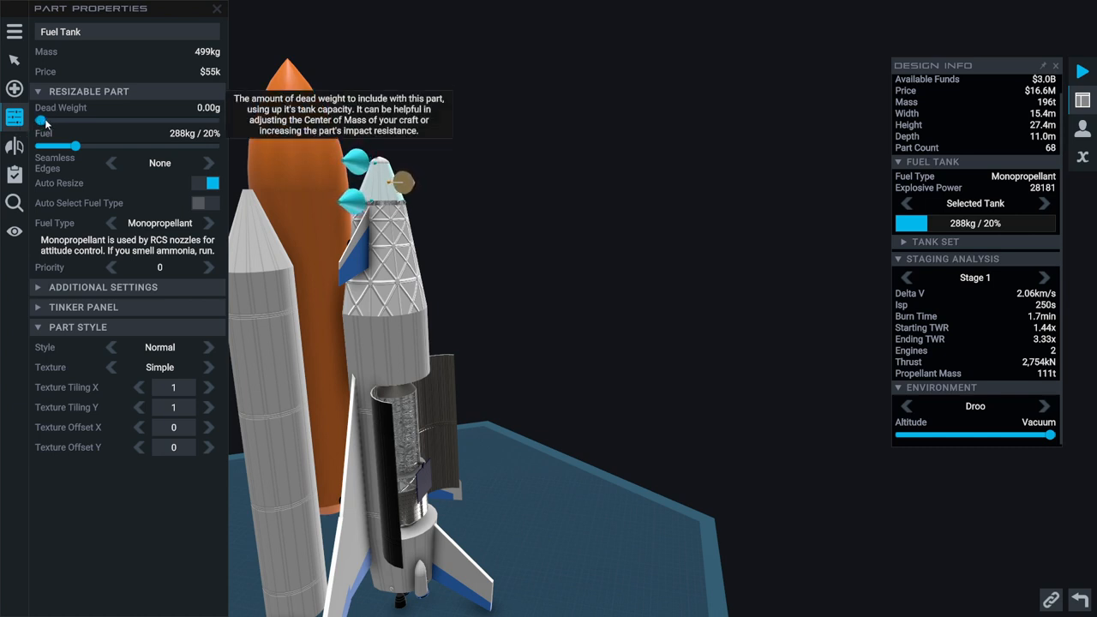
- Set the monopropellant tank's Dead Weight to about 291 kg
{"action": "left_click_drag", "start_coordinate": [41, 120], "coordinate": [49, 120]}
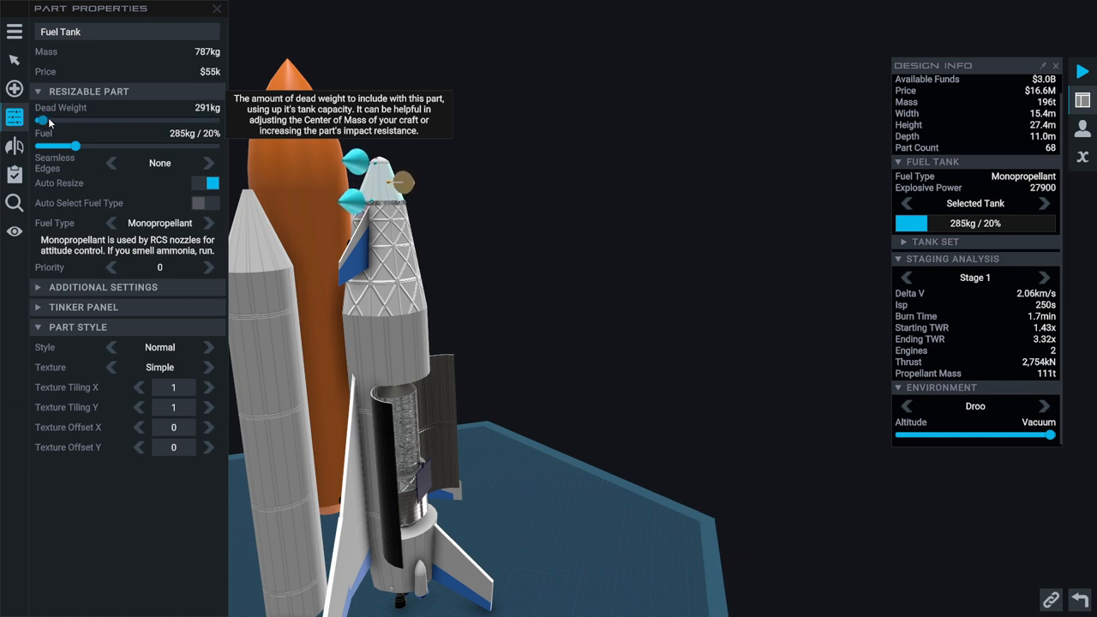
{"action": "mouse_move", "coordinate": [624, 39]}
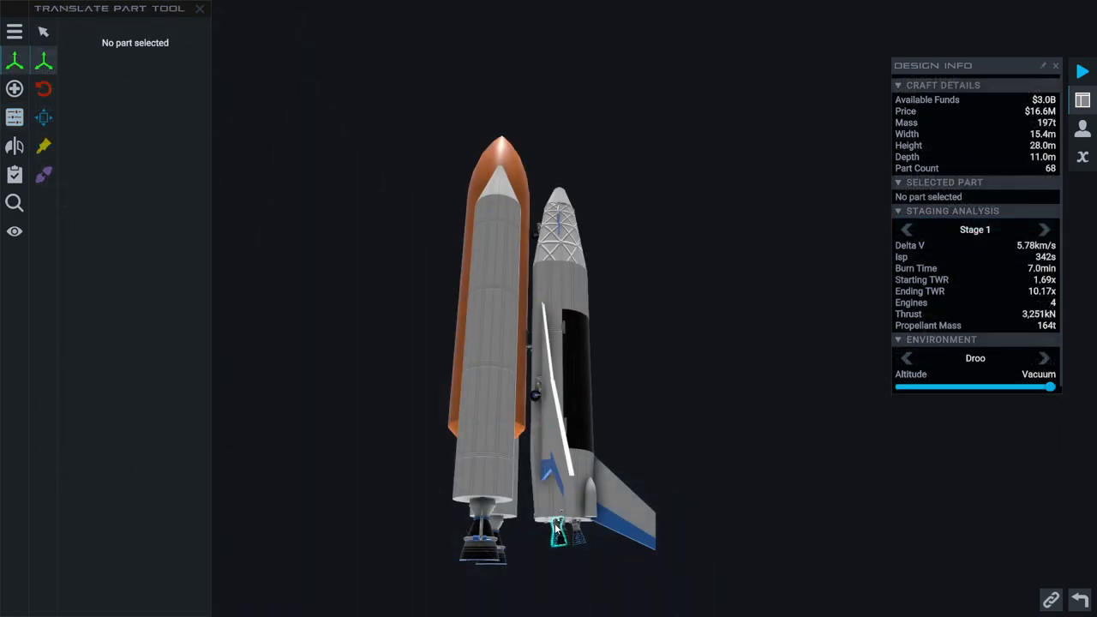
- Slide the Mage engine along the shuttle's tail with the translate gizmo
{"action": "left_click", "coordinate": [555, 535]}
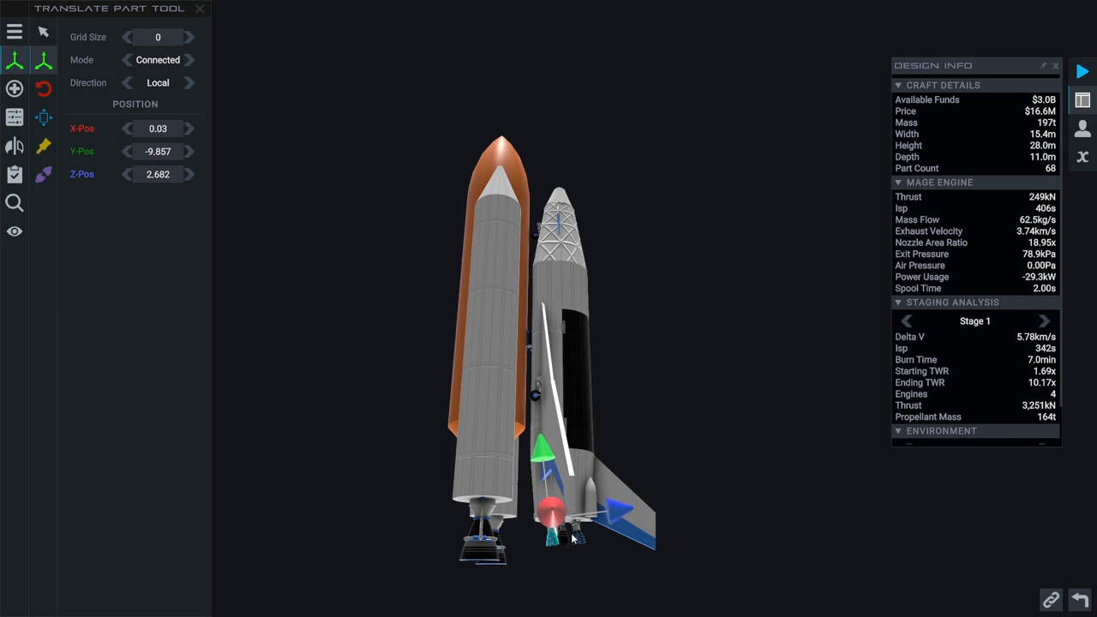
{"action": "left_click_drag", "start_coordinate": [569, 511], "coordinate": [631, 510]}
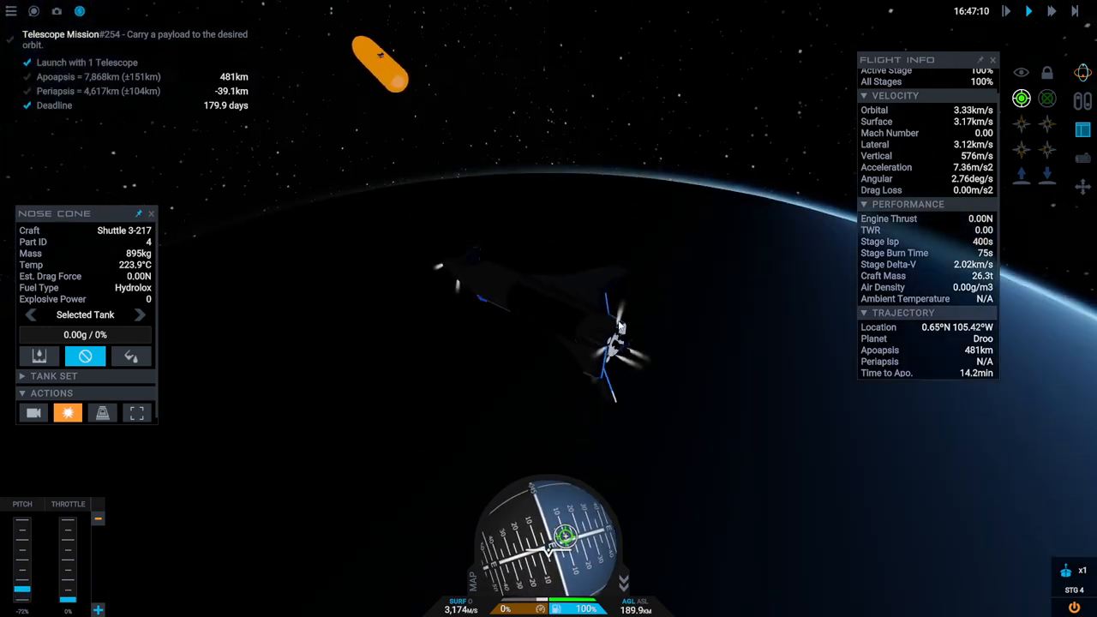
- Adjust the flight controls while coasting toward the 481 km apoapsis
{"action": "left_click", "coordinate": [617, 322]}
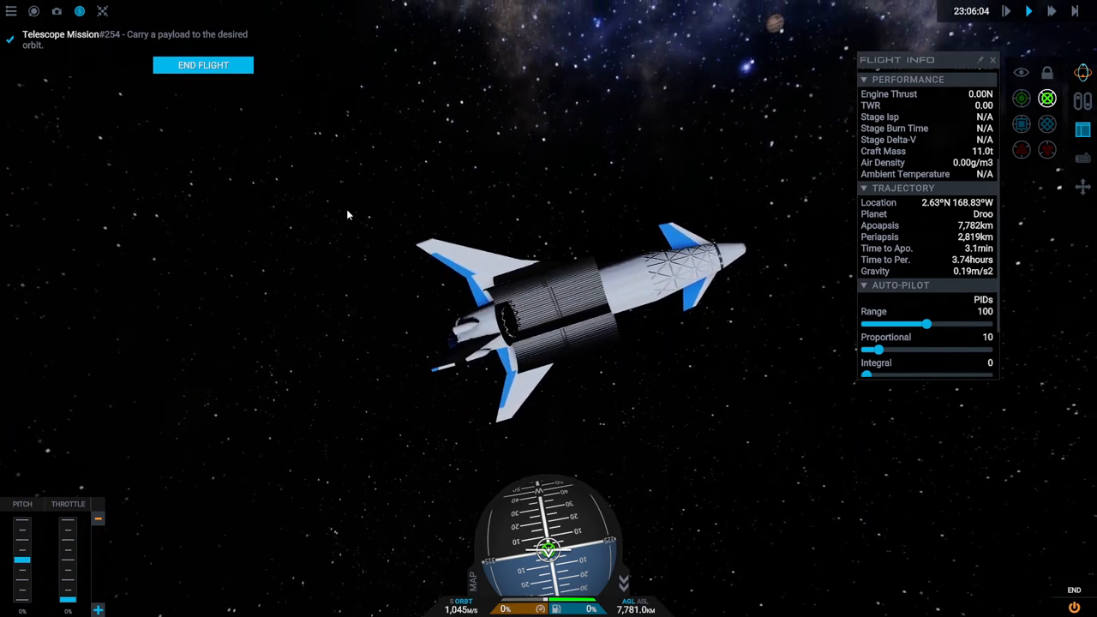
- End the flight after reaching space with an apoapsis near 7,782 km
{"action": "left_click", "coordinate": [202, 65]}
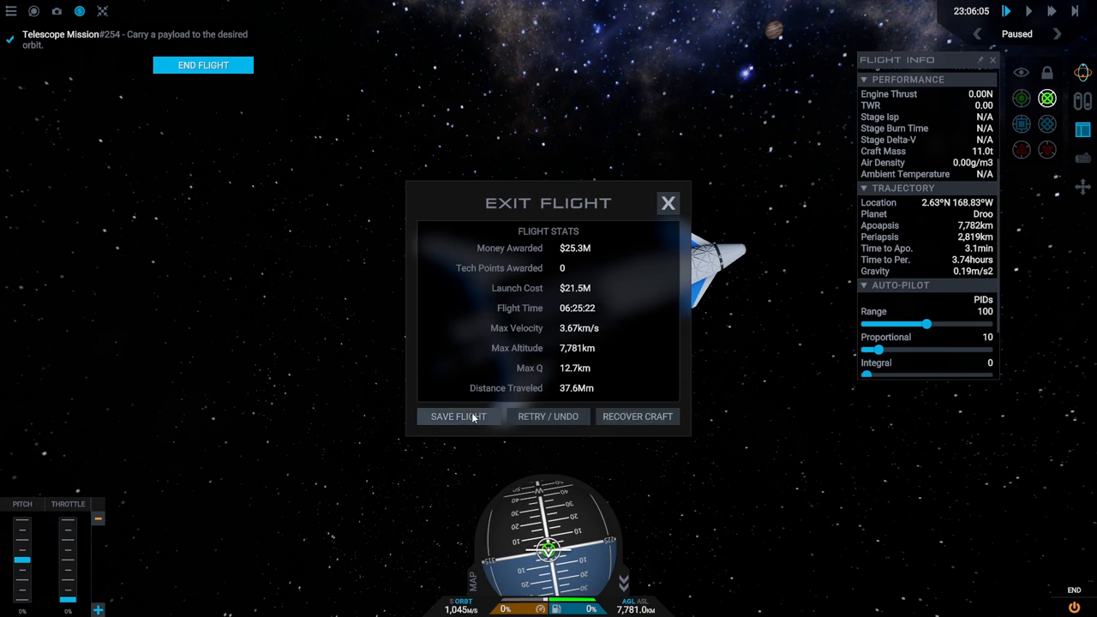
- Exit the flight to the space centre and show the tech tree
{"action": "left_click", "coordinate": [458, 417]}
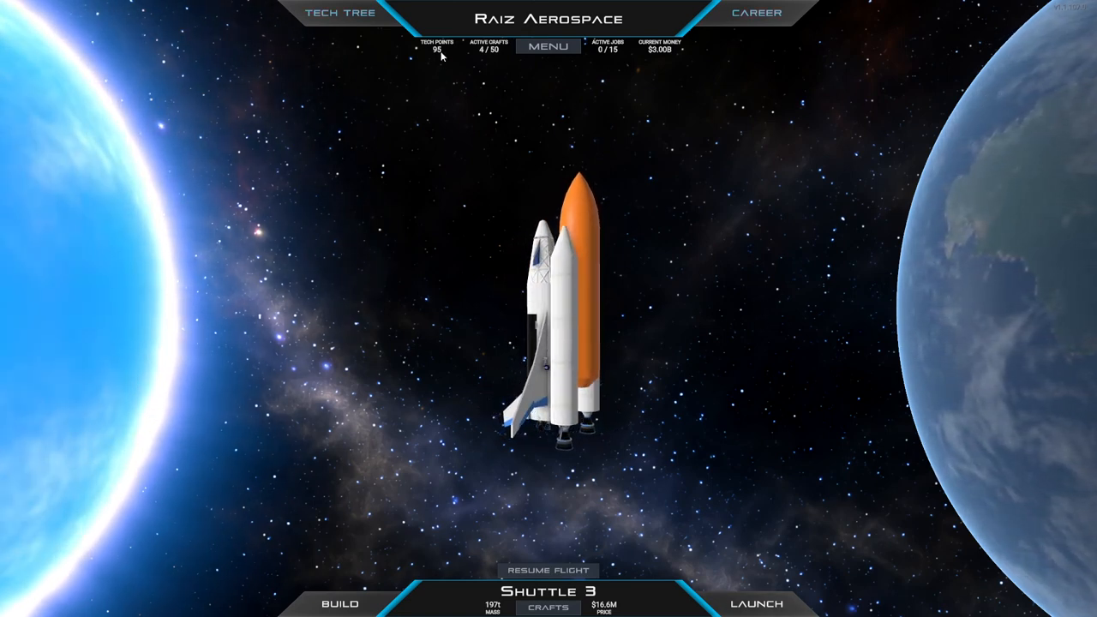
{"action": "left_click", "coordinate": [346, 15]}
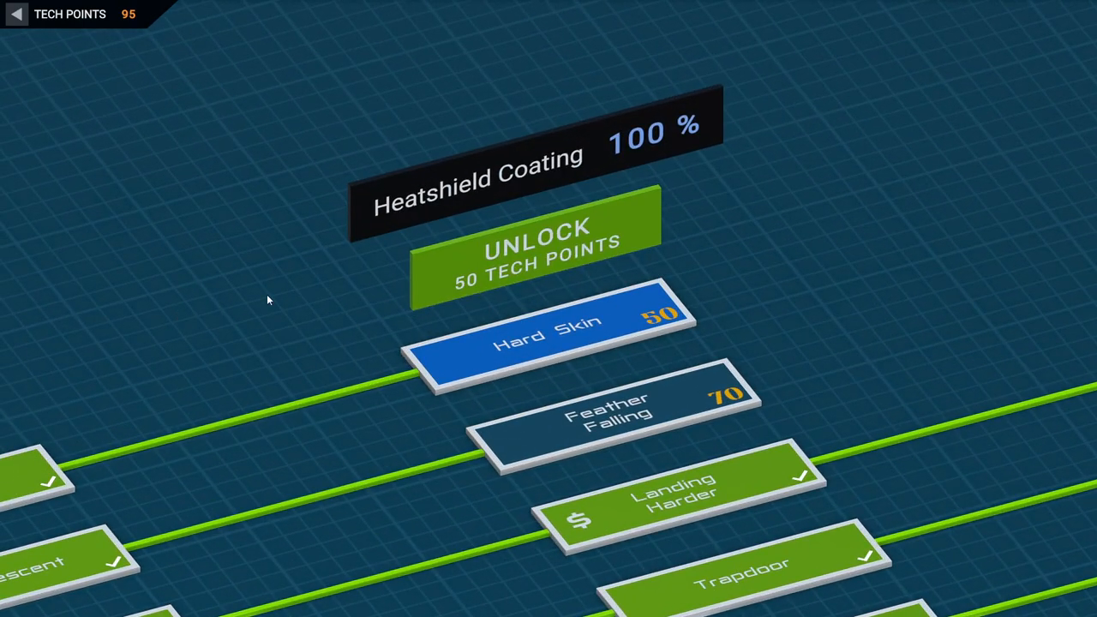
{"action": "mouse_move", "coordinate": [711, 360]}
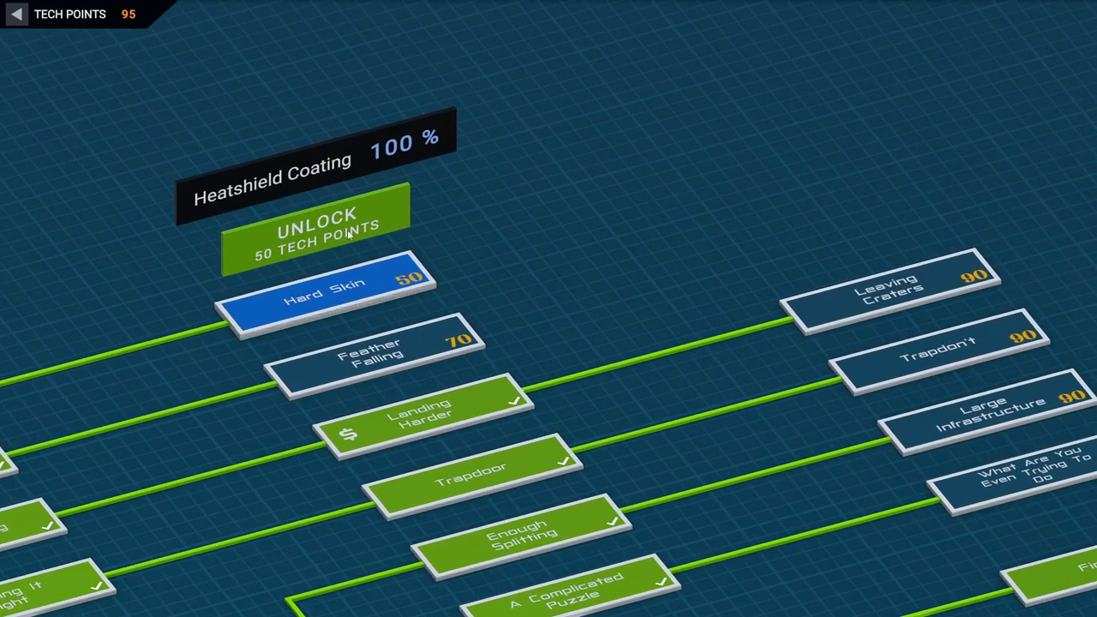
{"action": "mouse_move", "coordinate": [606, 302]}
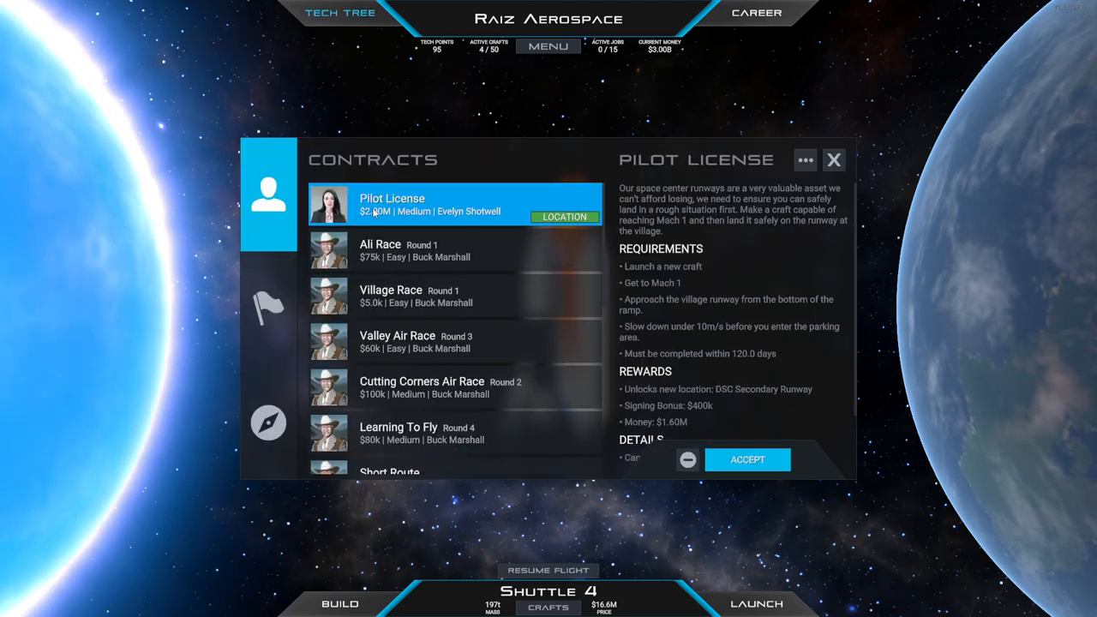
{"action": "mouse_move", "coordinate": [469, 222]}
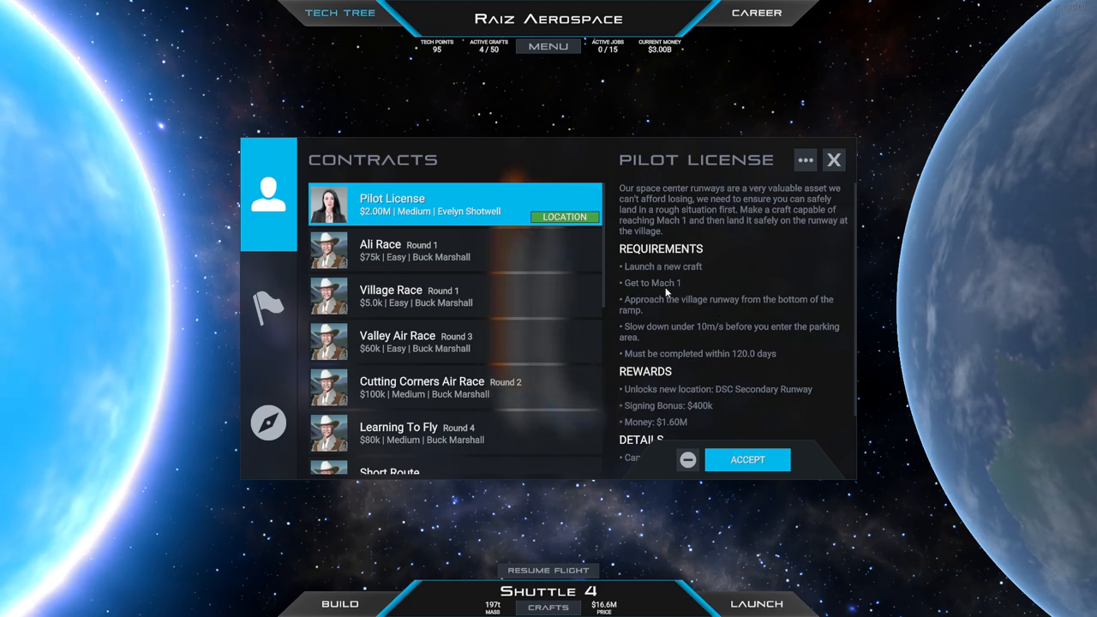
{"action": "mouse_move", "coordinate": [668, 325]}
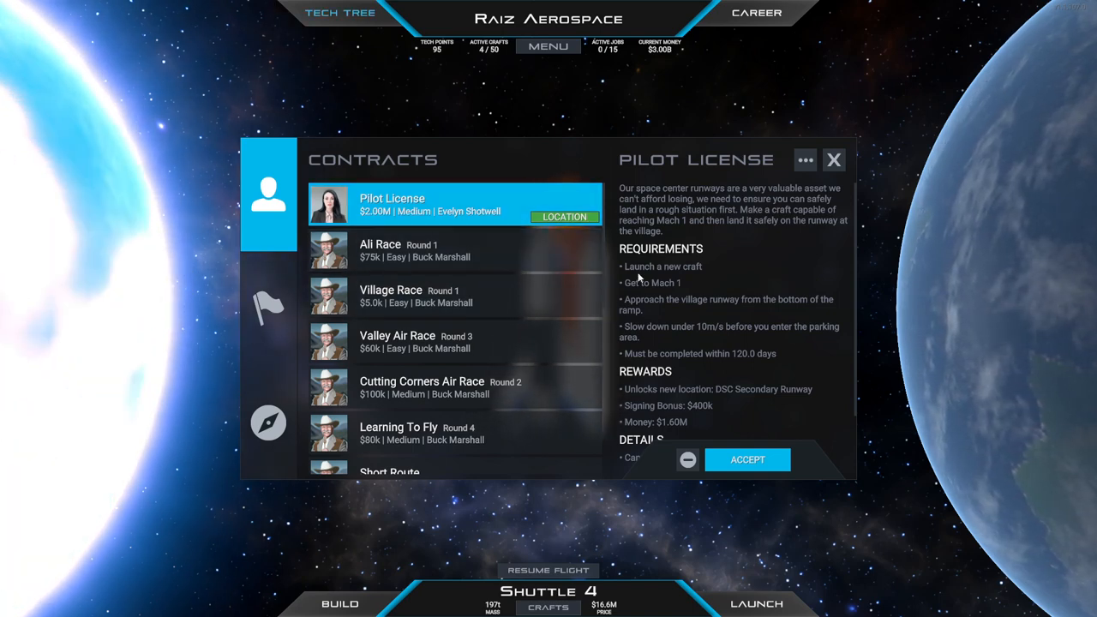
{"action": "mouse_move", "coordinate": [747, 220]}
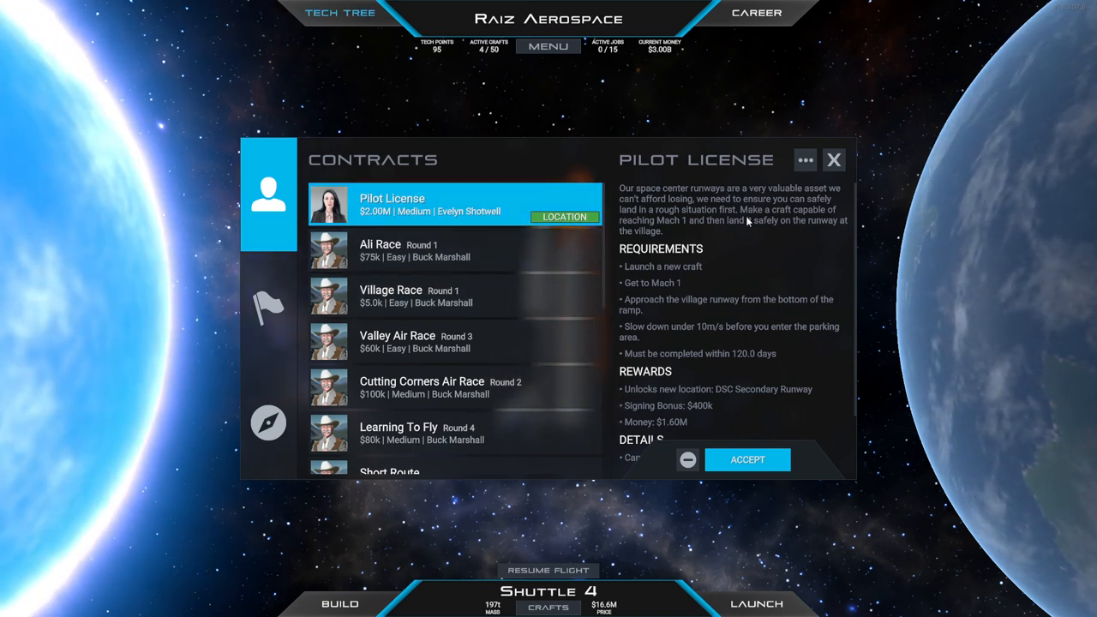
{"action": "mouse_move", "coordinate": [705, 331]}
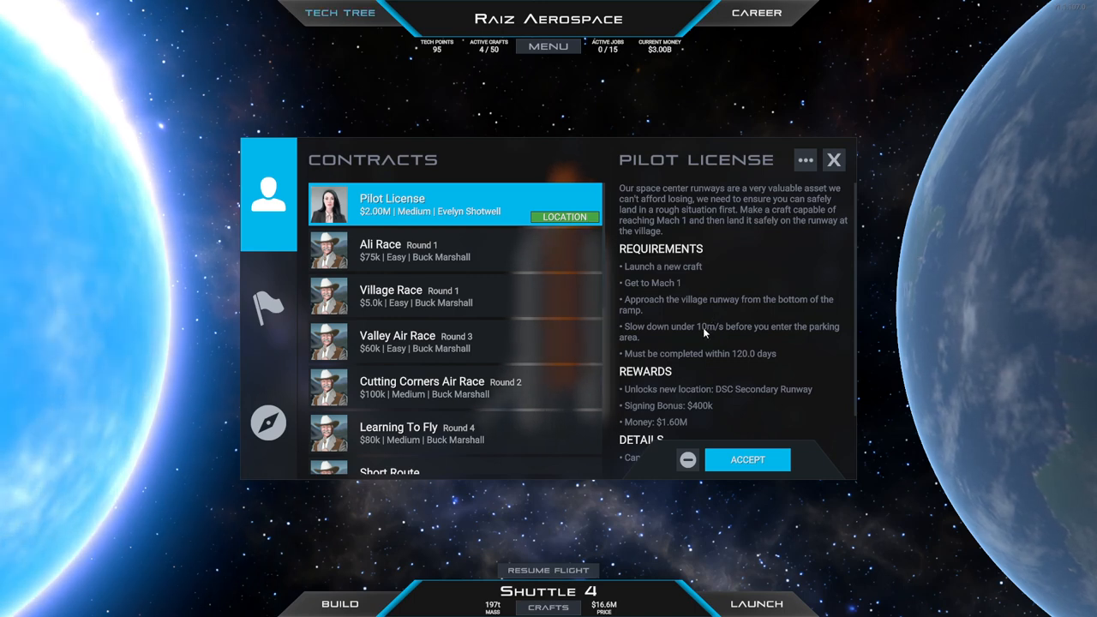
{"action": "mouse_move", "coordinate": [737, 337]}
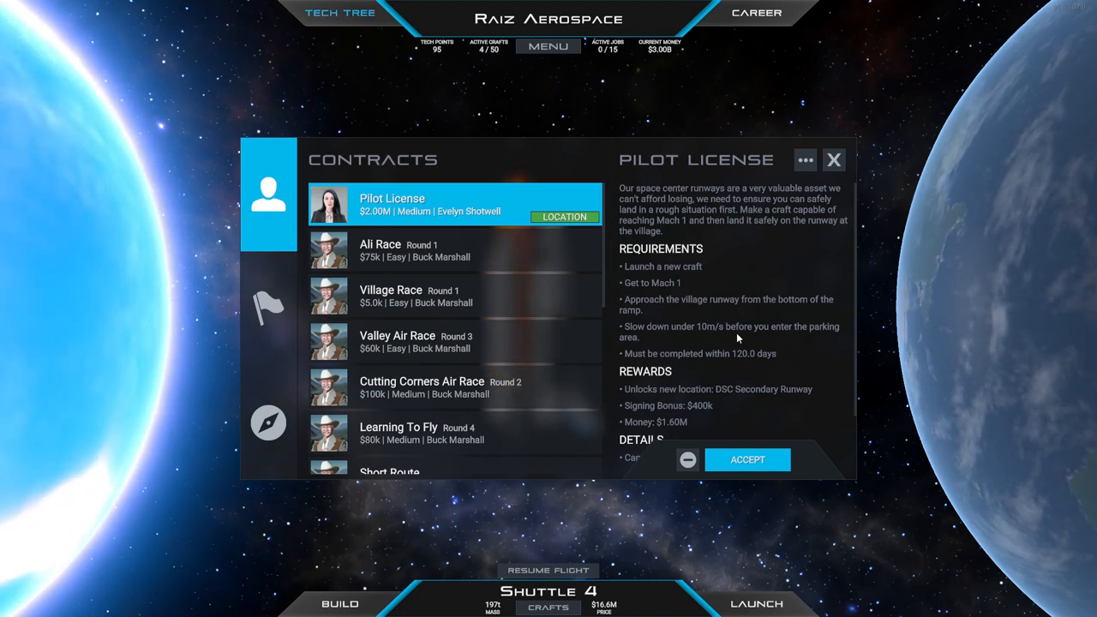
{"action": "mouse_move", "coordinate": [666, 303]}
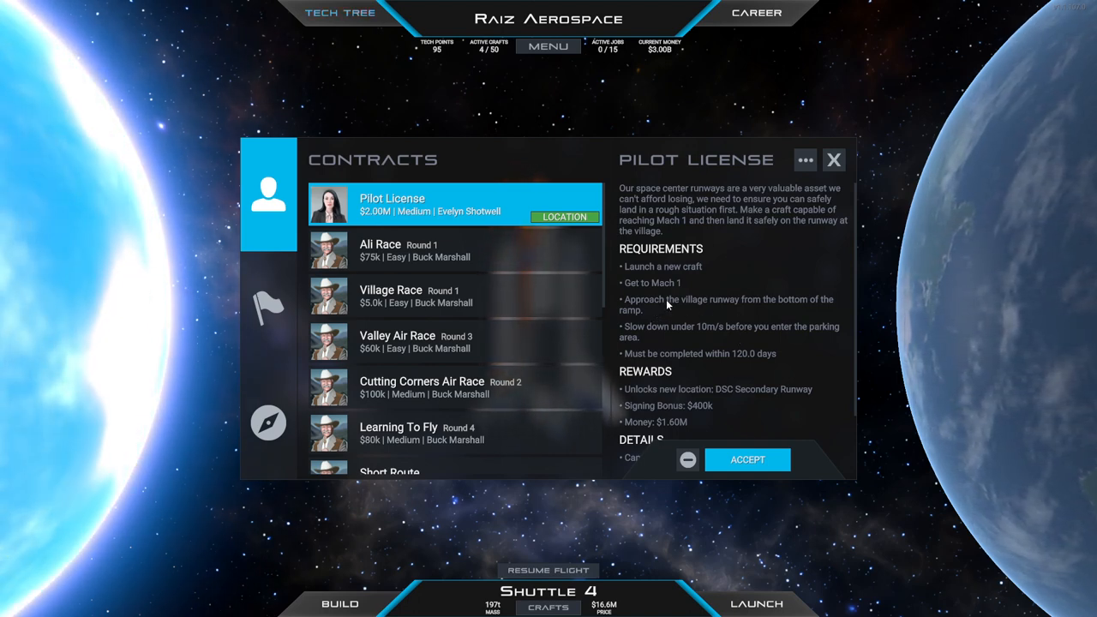
{"action": "mouse_move", "coordinate": [809, 334]}
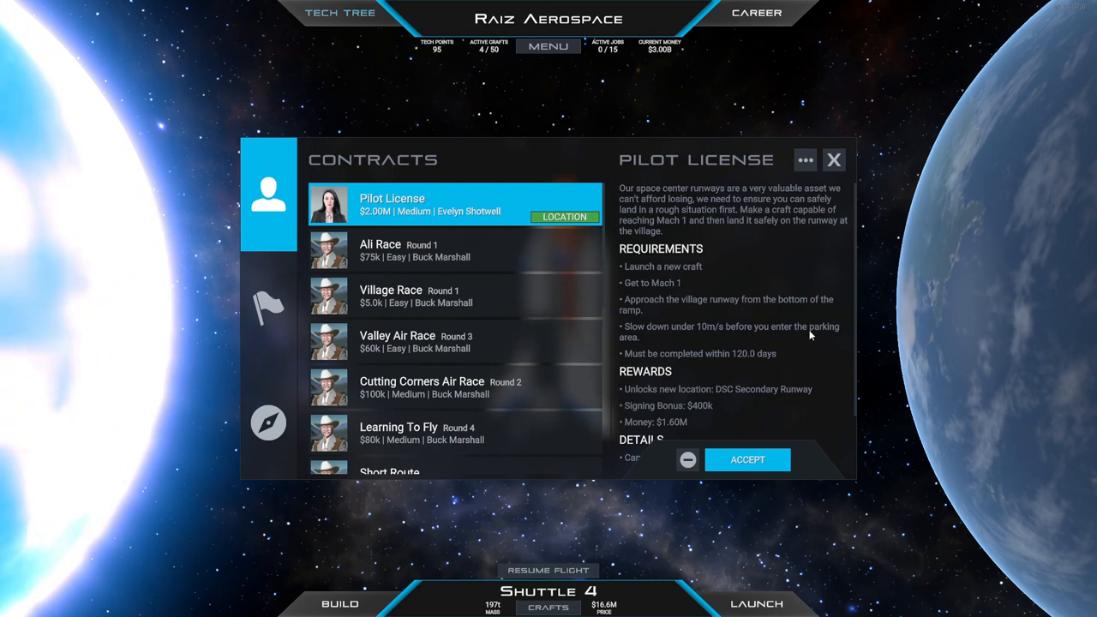
- Scroll through the Pilot License requirements and go to the designer with the shuttle loaded
{"action": "scroll", "scroll_direction": "down", "scroll_amount": 3}
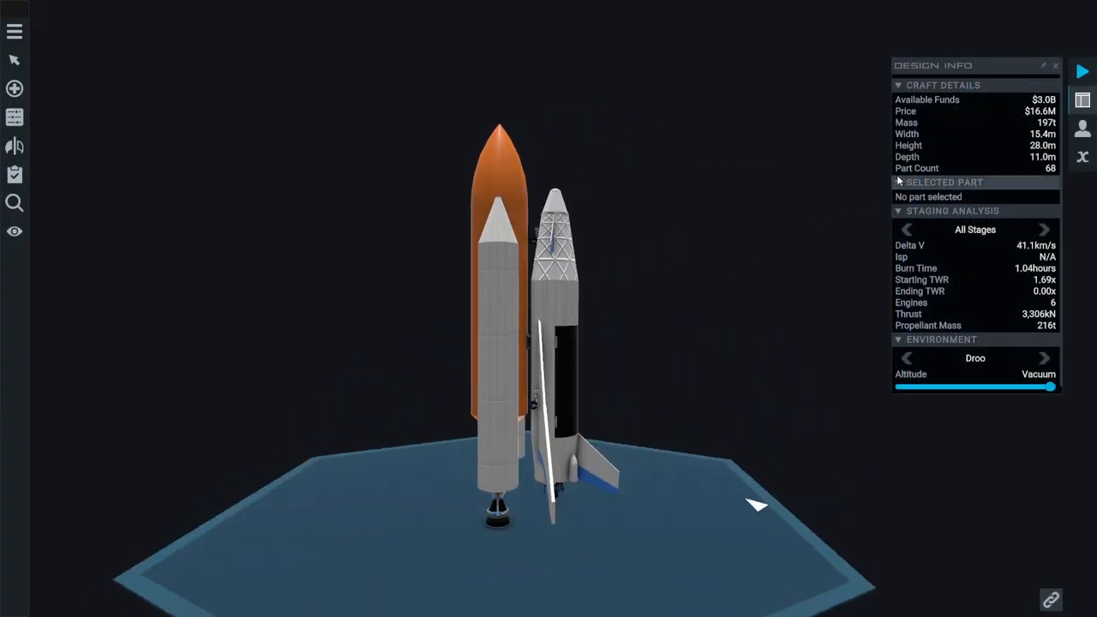
{"action": "left_click", "coordinate": [497, 317]}
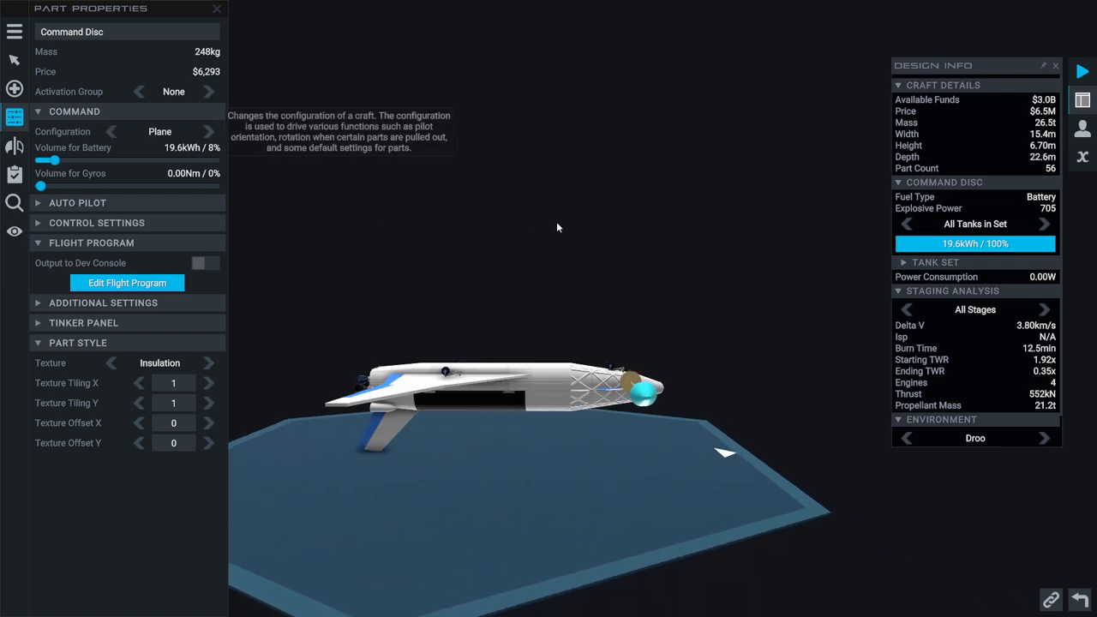
- Show View Options and the full part list before moving the four engines into Stage 1
{"action": "left_click", "coordinate": [220, 10]}
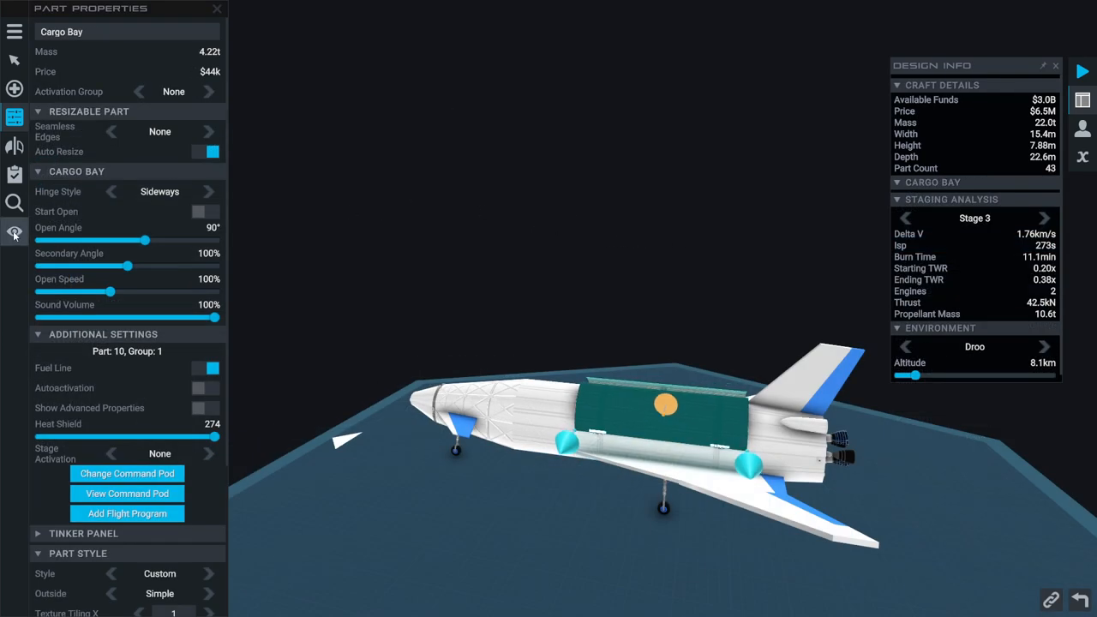
{"action": "left_click", "coordinate": [14, 230]}
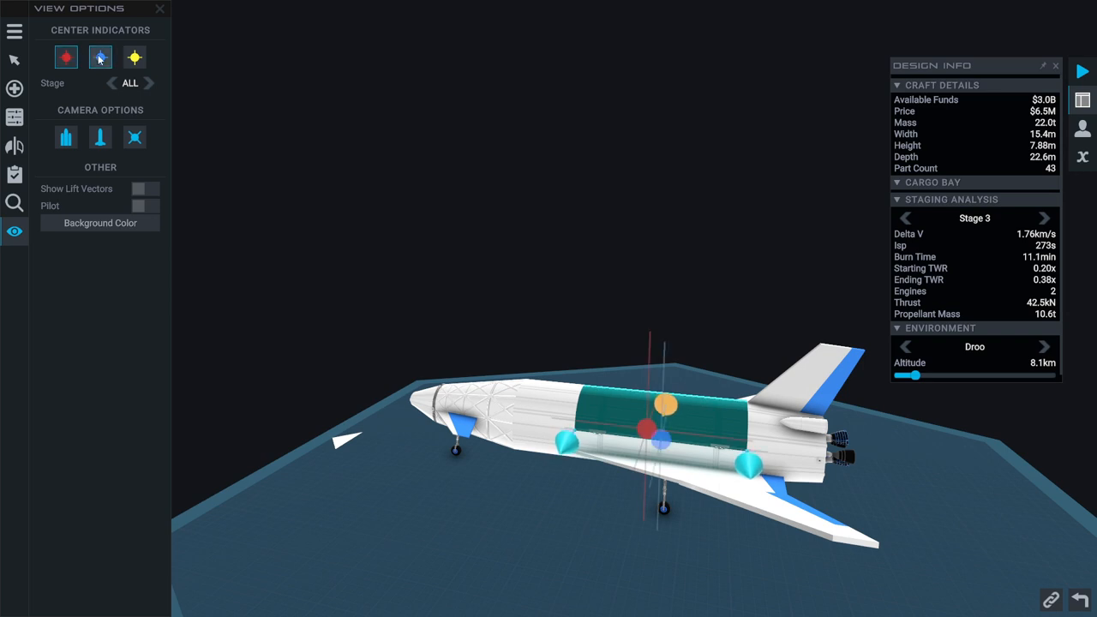
{"action": "left_click", "coordinate": [13, 86]}
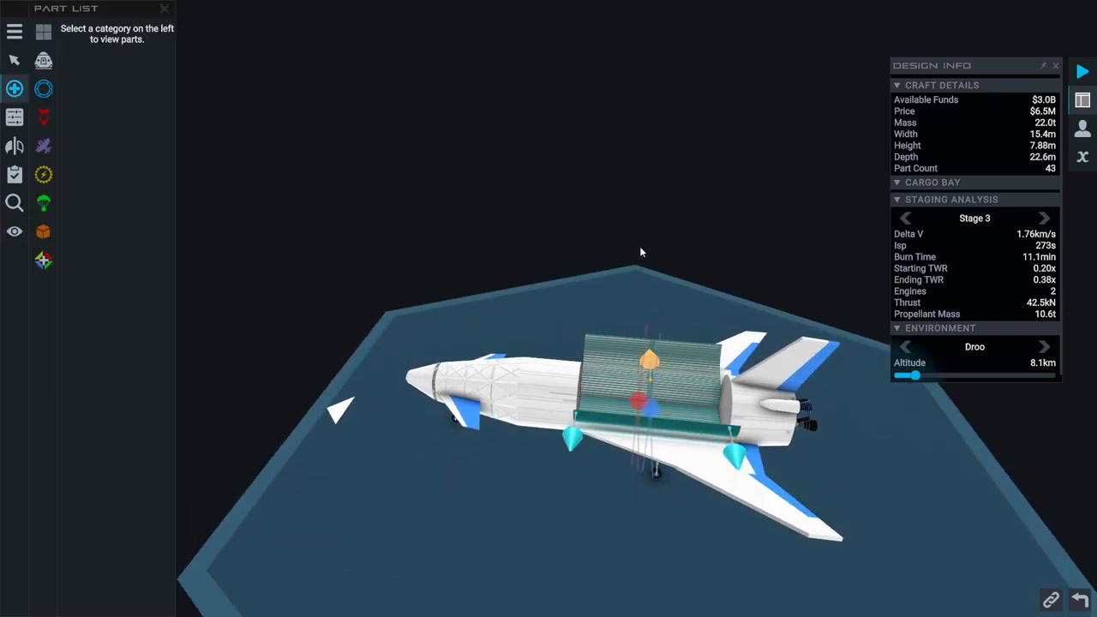
{"action": "left_click", "coordinate": [40, 31]}
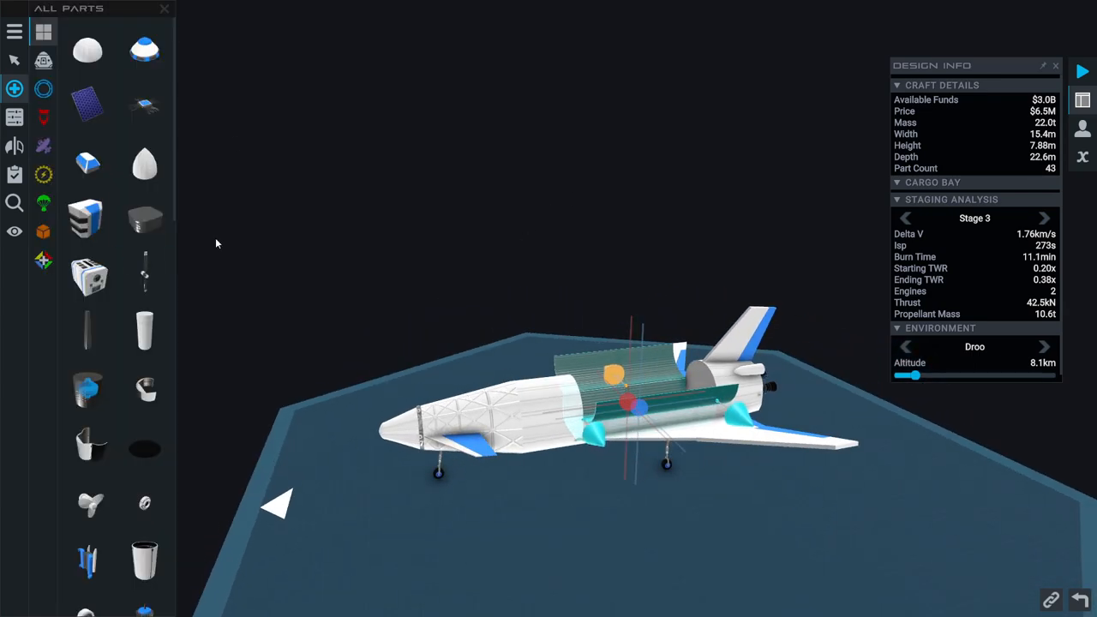
{"action": "scroll", "scroll_direction": "down", "scroll_amount": 3}
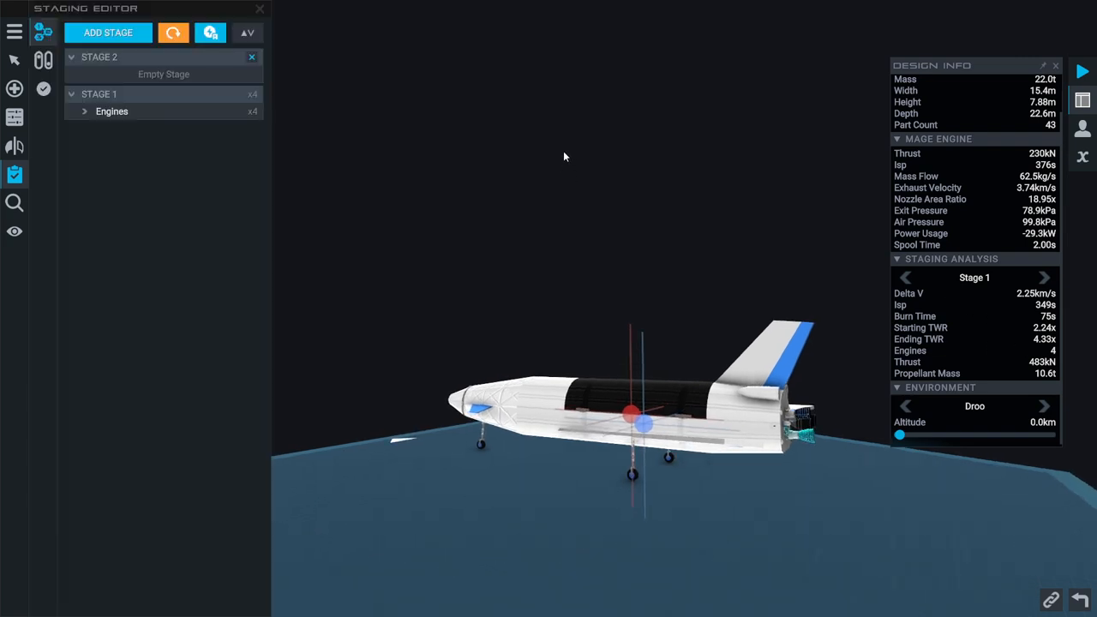
{"action": "mouse_move", "coordinate": [72, 127]}
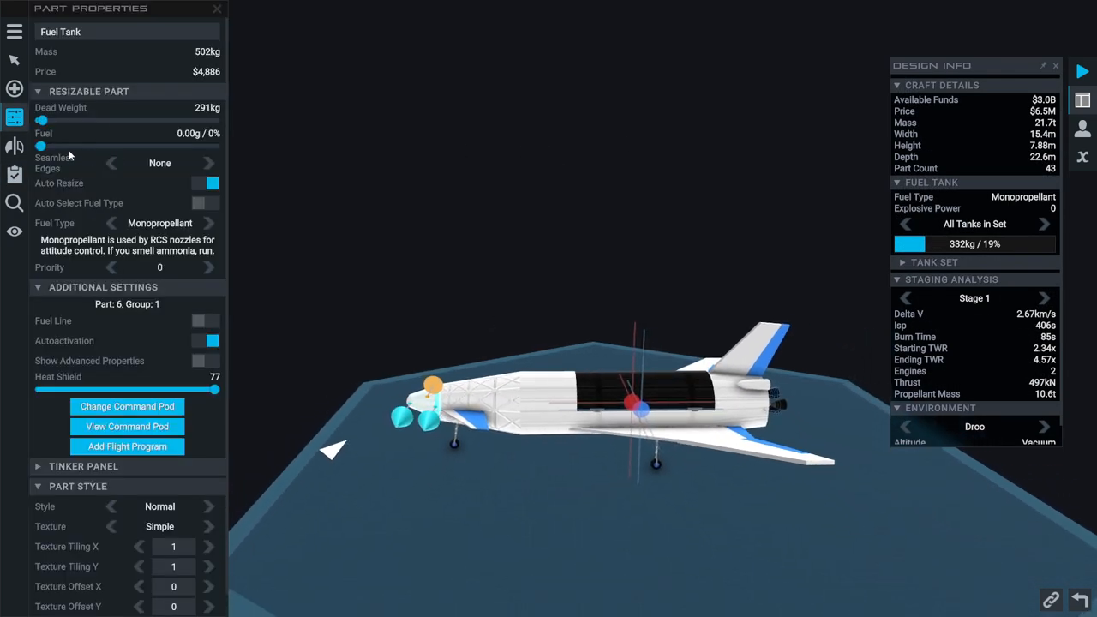
- Bring up the Save Craft prompt for the orbiter with its tank at 0% fuel
{"action": "left_click", "coordinate": [219, 9]}
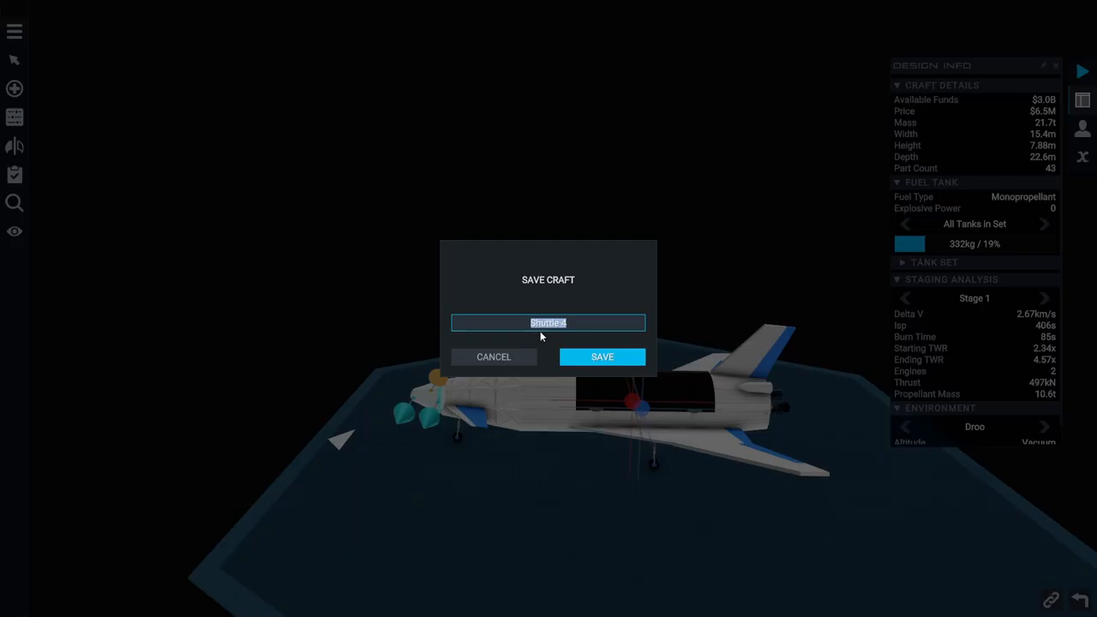
- Save the orbiter under the craft name 'Shuttle Flight Test'
{"action": "type", "text": "Shuttle Flight Test"}
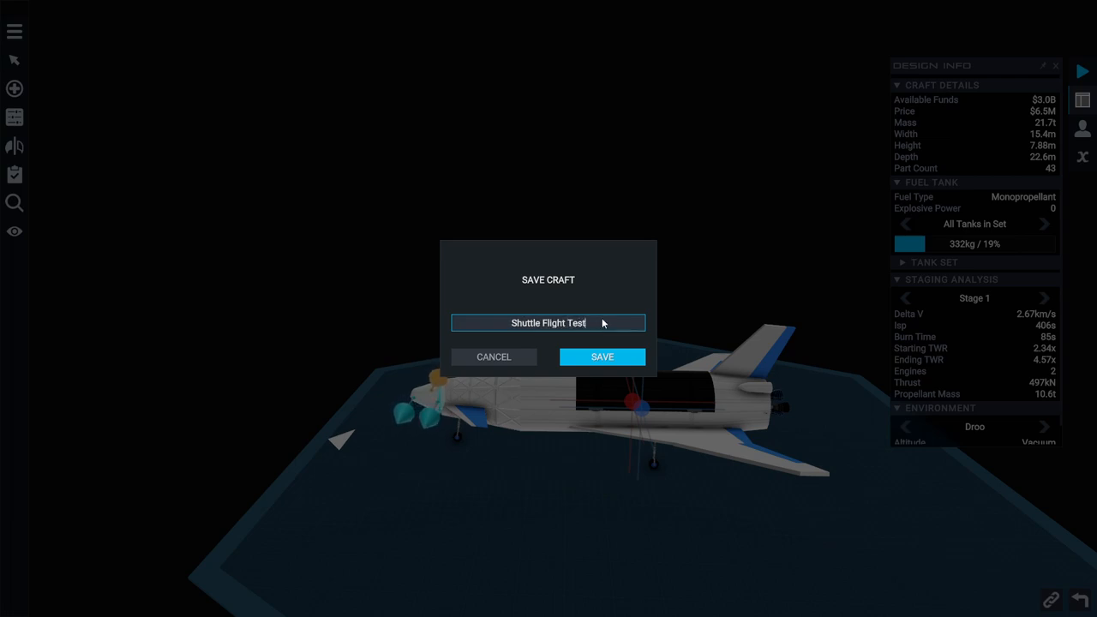
{"action": "left_click", "coordinate": [602, 357]}
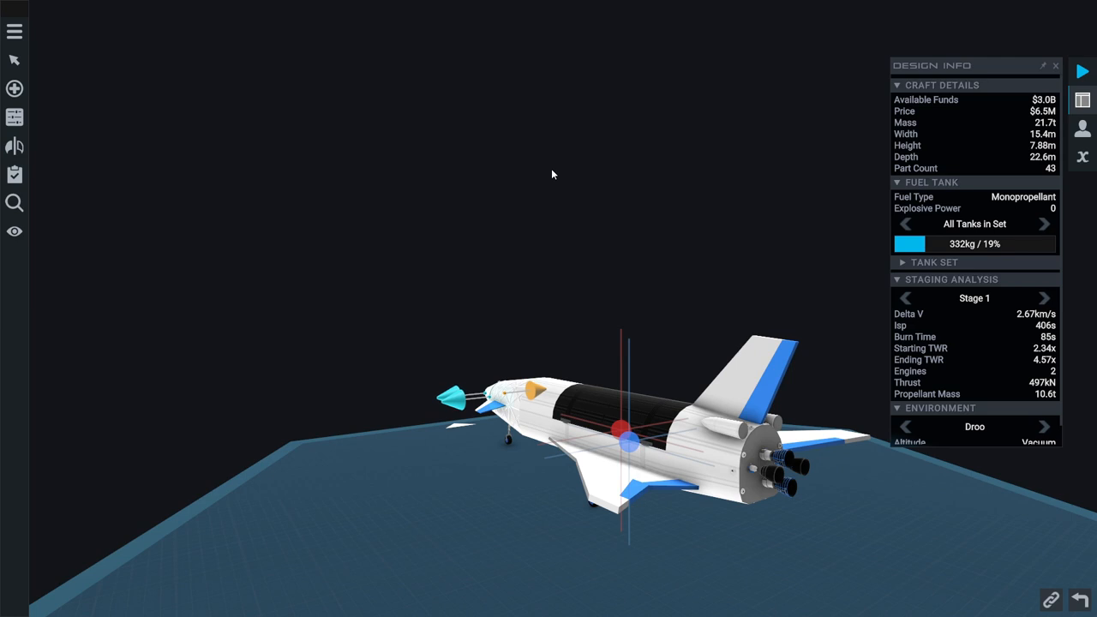
- Launch from Juno Village Runway, dismiss the craft-issues warning and reopen the launch site list
{"action": "left_click_drag", "start_coordinate": [552, 175], "coordinate": [586, 164]}
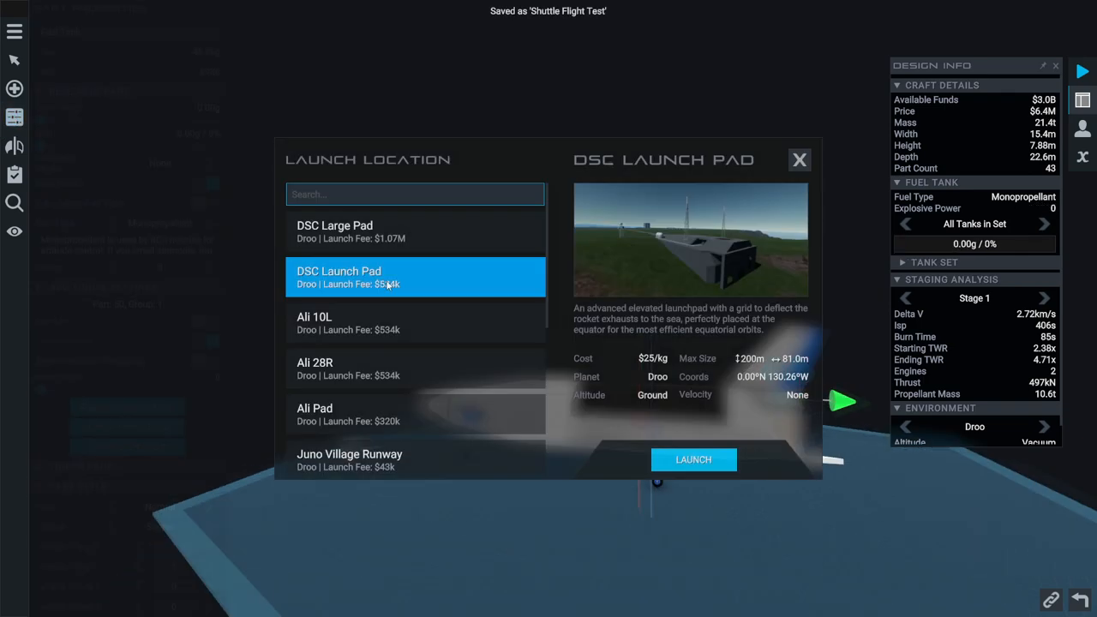
{"action": "left_click", "coordinate": [377, 374]}
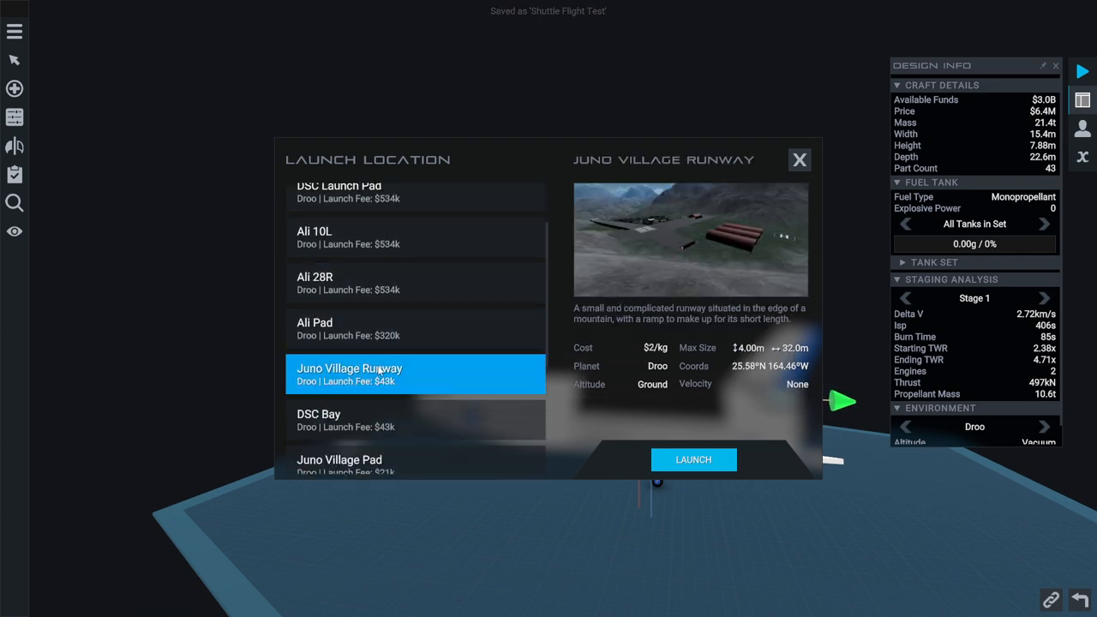
{"action": "scroll", "scroll_direction": "down", "scroll_amount": 3}
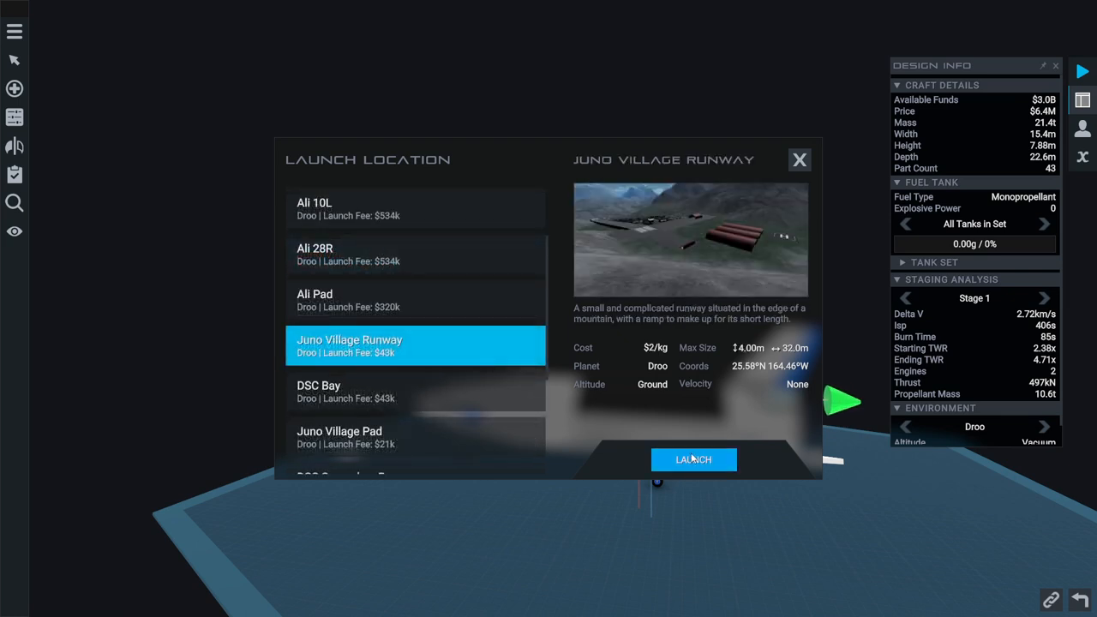
{"action": "left_click", "coordinate": [692, 460]}
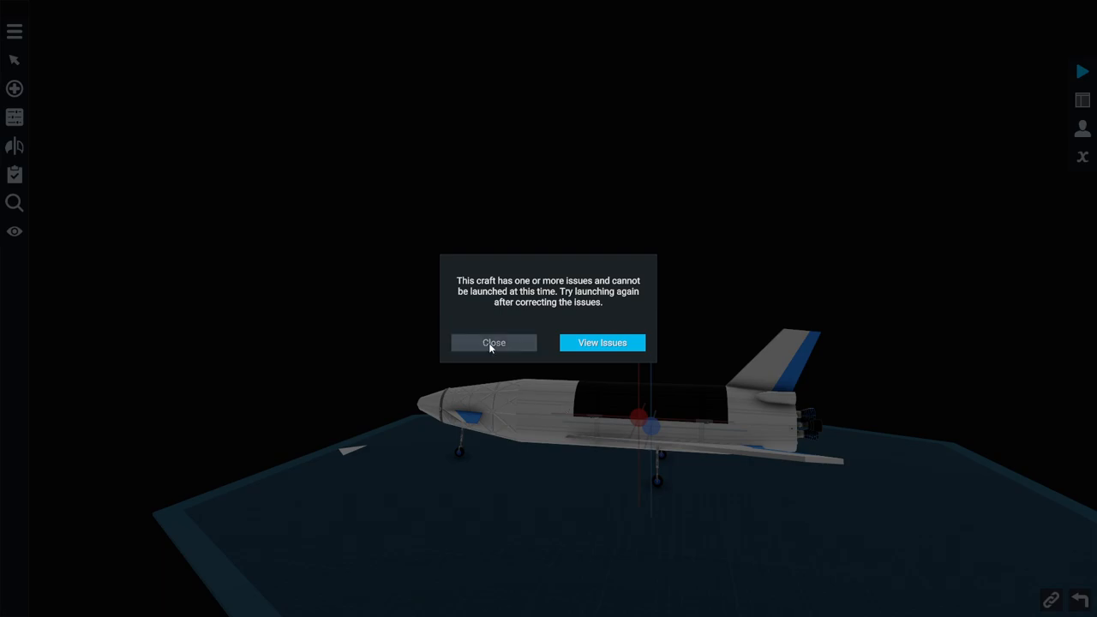
{"action": "left_click", "coordinate": [494, 343]}
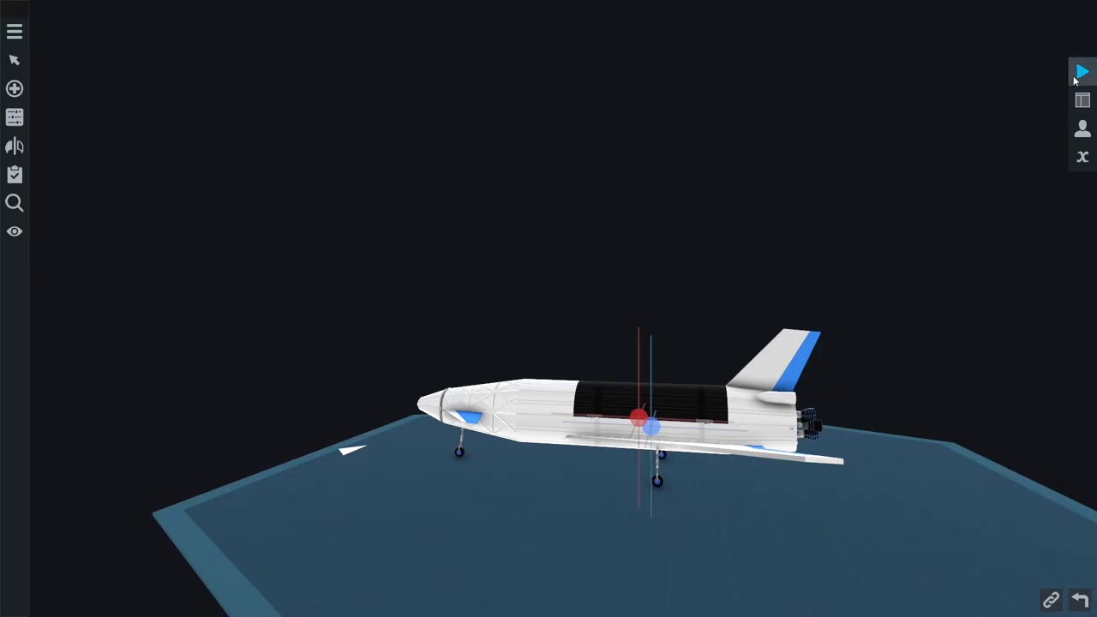
{"action": "left_click", "coordinate": [1082, 72]}
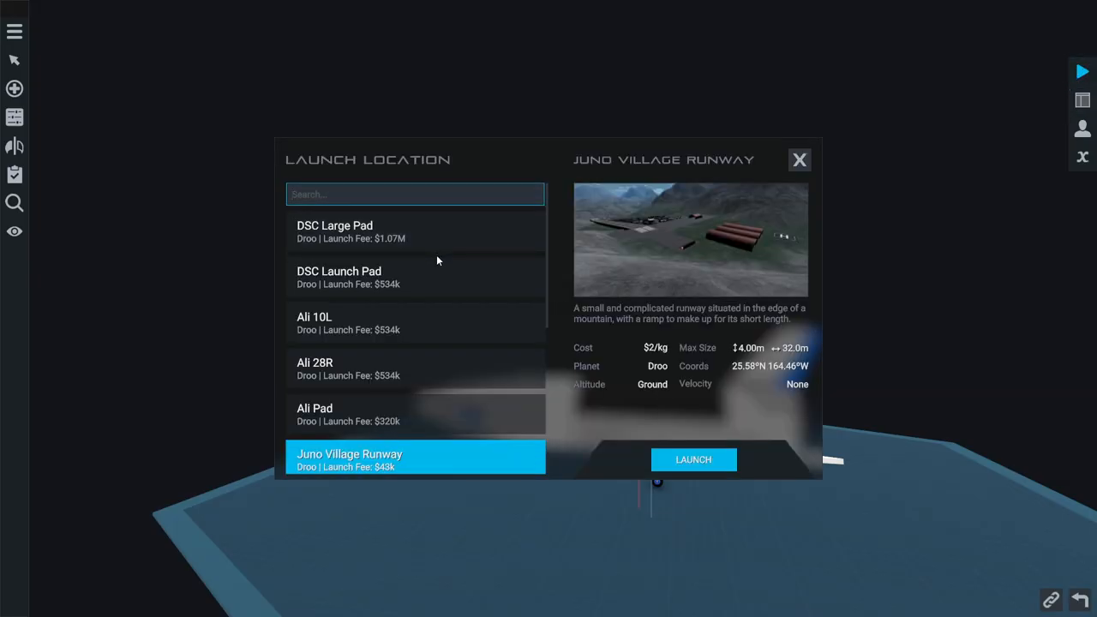
{"action": "mouse_move", "coordinate": [443, 243]}
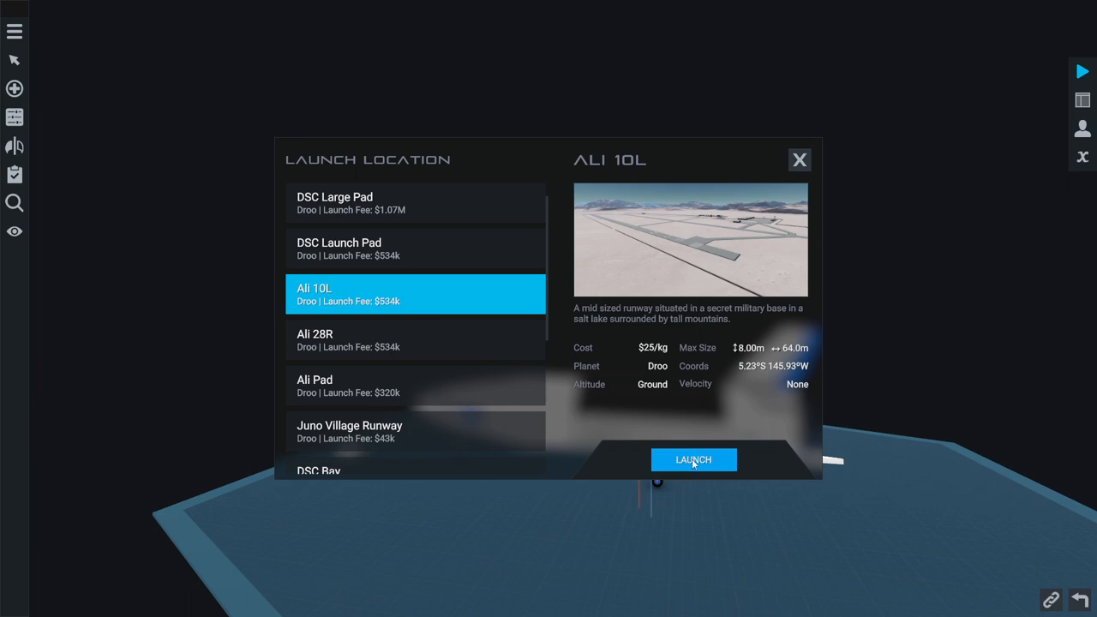
{"action": "left_click", "coordinate": [692, 459]}
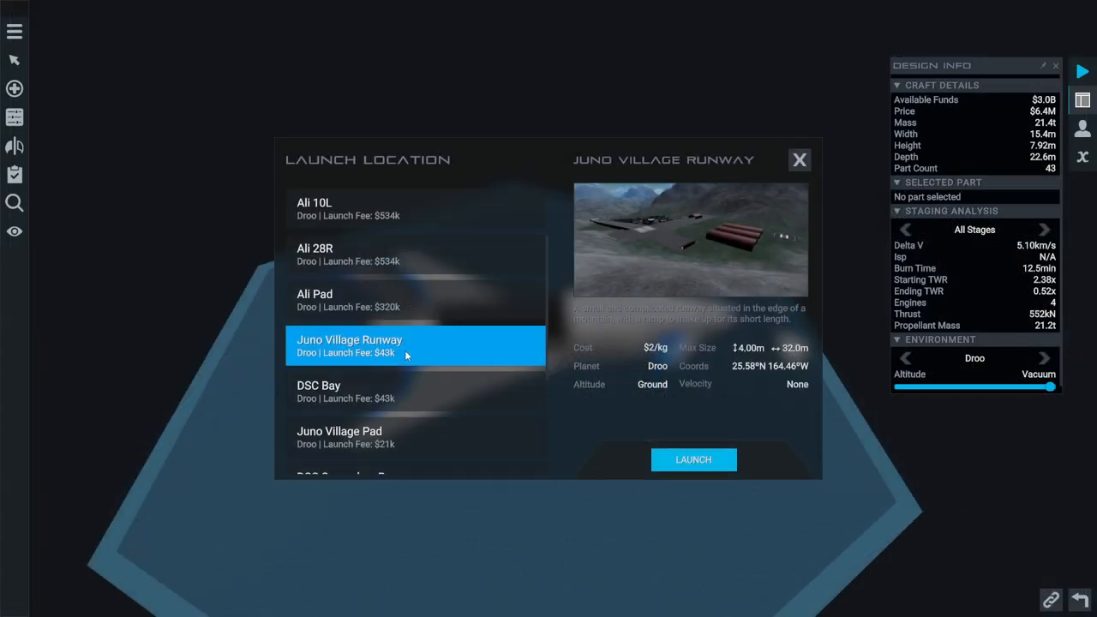
{"action": "mouse_move", "coordinate": [819, 155]}
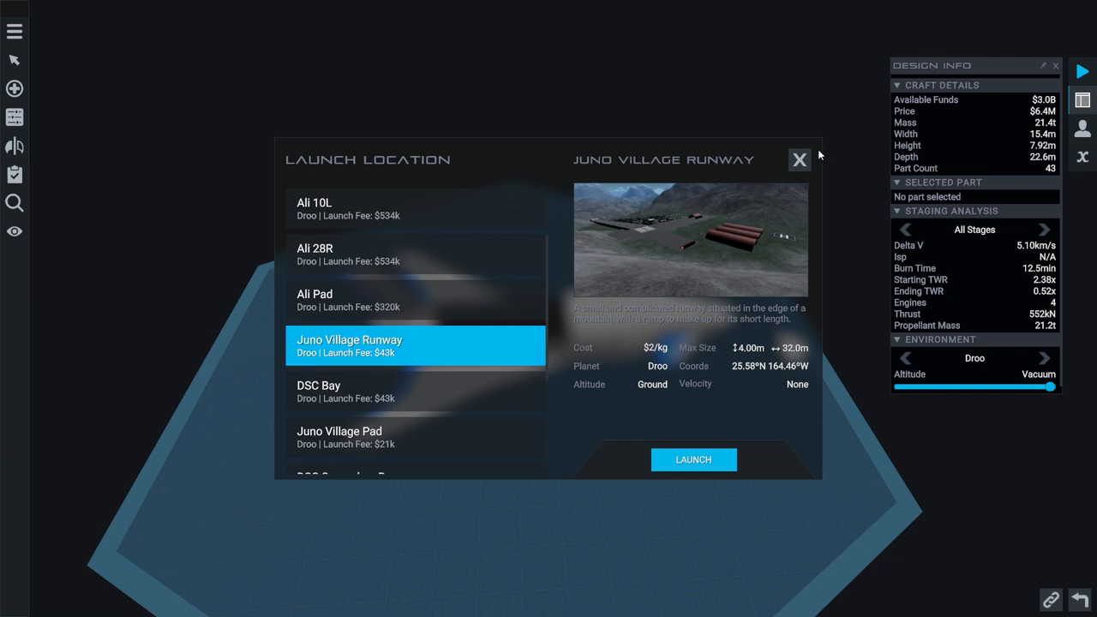
- Close the Launch Location list to return to the designer
{"action": "left_click", "coordinate": [798, 160]}
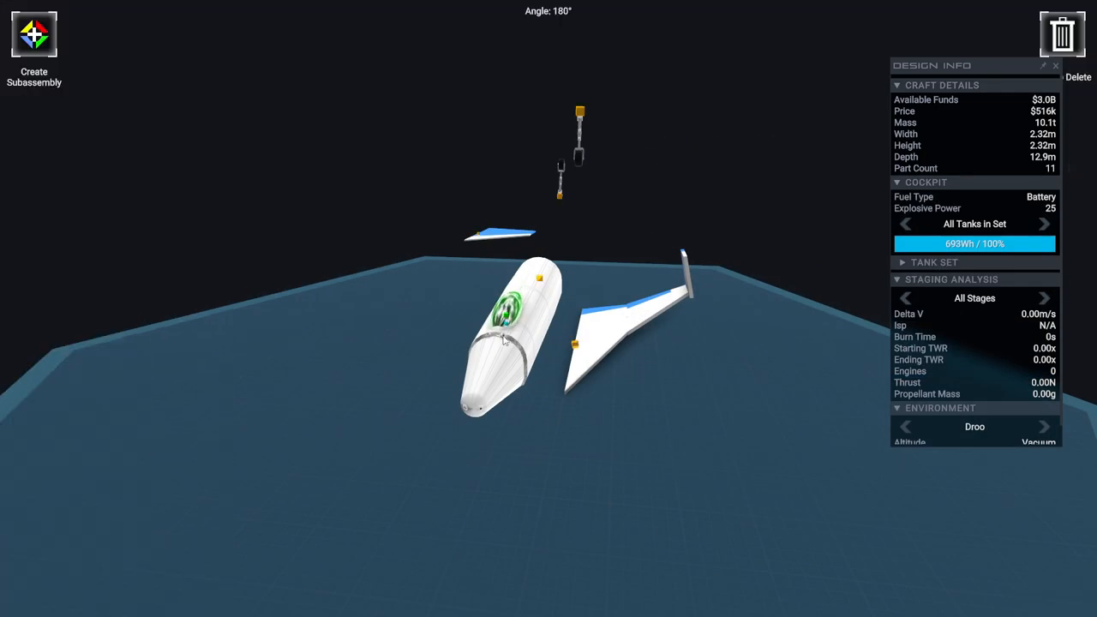
- Add fuselage and wing parts with a Centaur engine fitted at the tail
{"action": "left_click", "coordinate": [505, 317]}
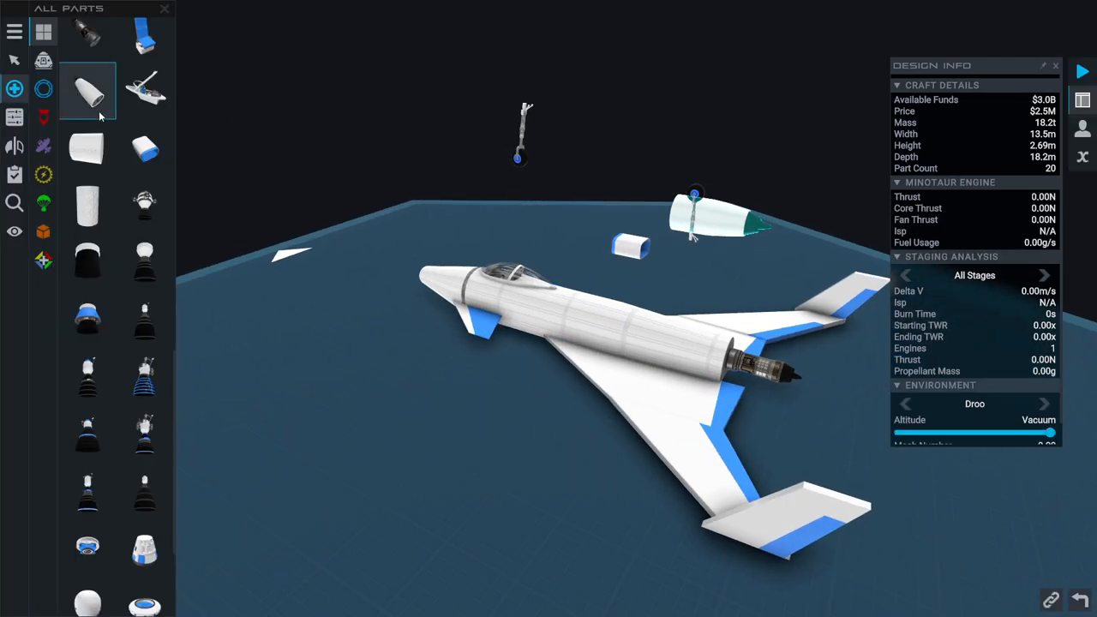
{"action": "mouse_move", "coordinate": [92, 106]}
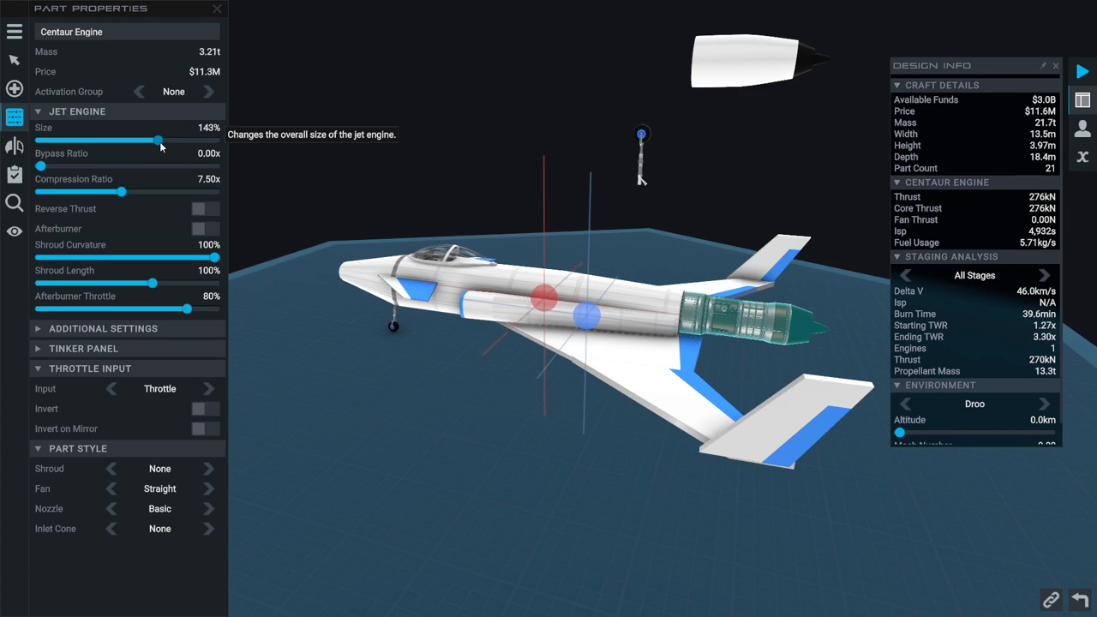
- Enlarge the Centaur engine to 157% and select the wing for repositioning
{"action": "left_click_drag", "start_coordinate": [155, 140], "coordinate": [171, 140]}
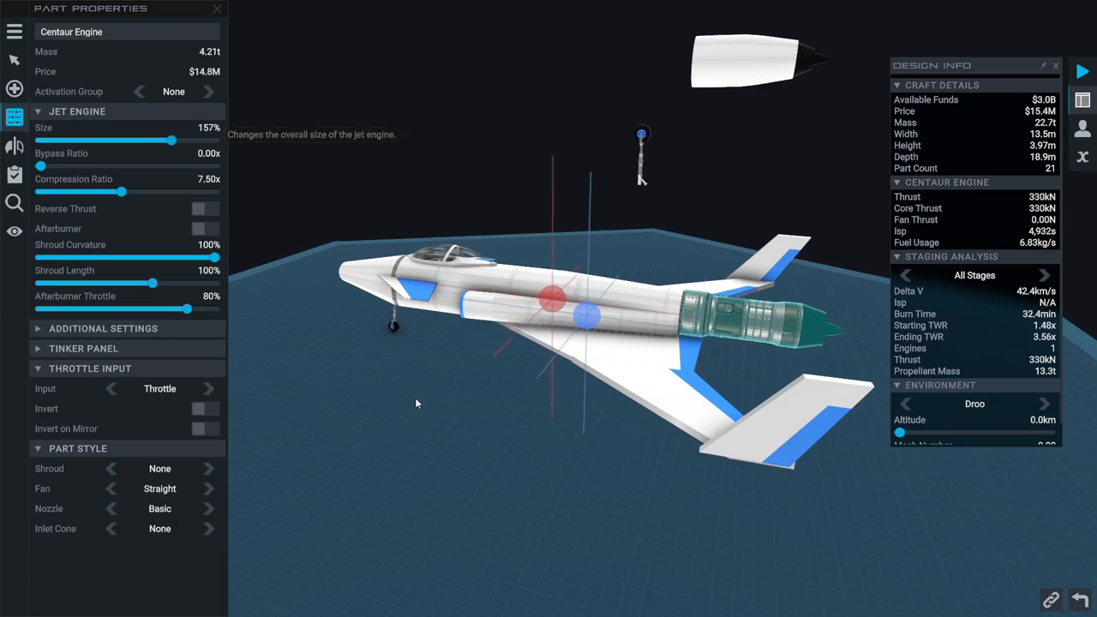
{"action": "left_click", "coordinate": [221, 9]}
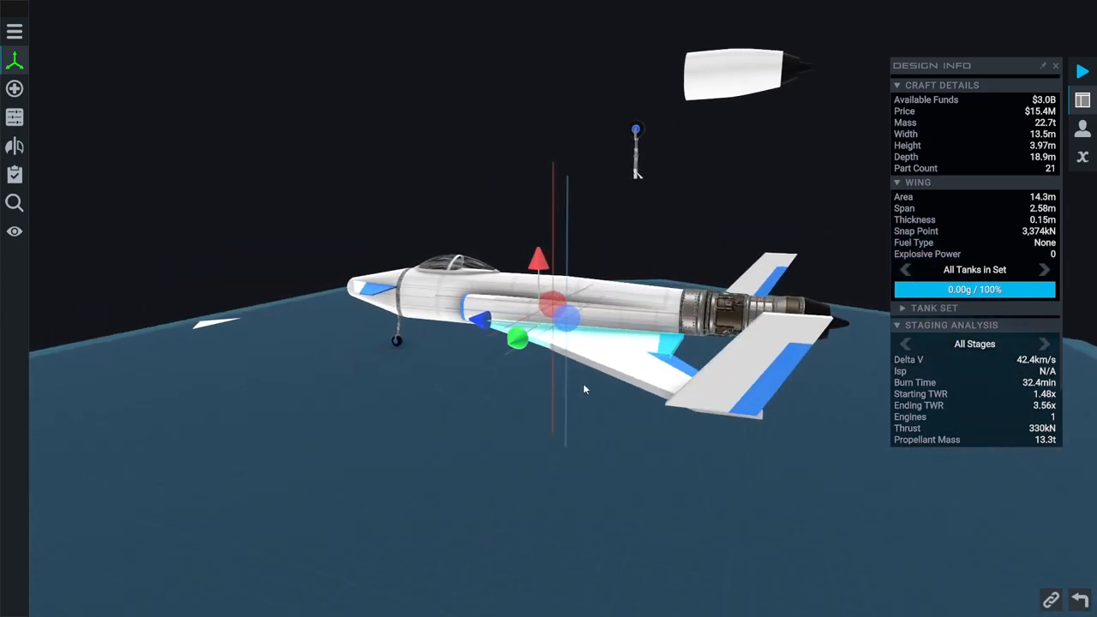
{"action": "left_click_drag", "start_coordinate": [583, 388], "coordinate": [562, 432]}
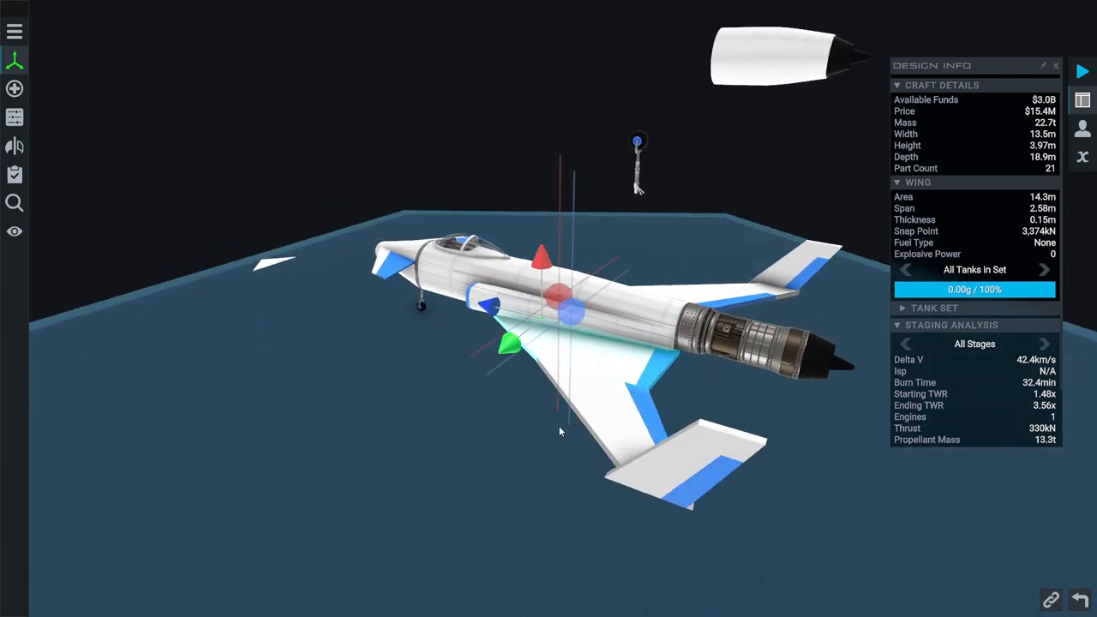
{"action": "left_click", "coordinate": [14, 60]}
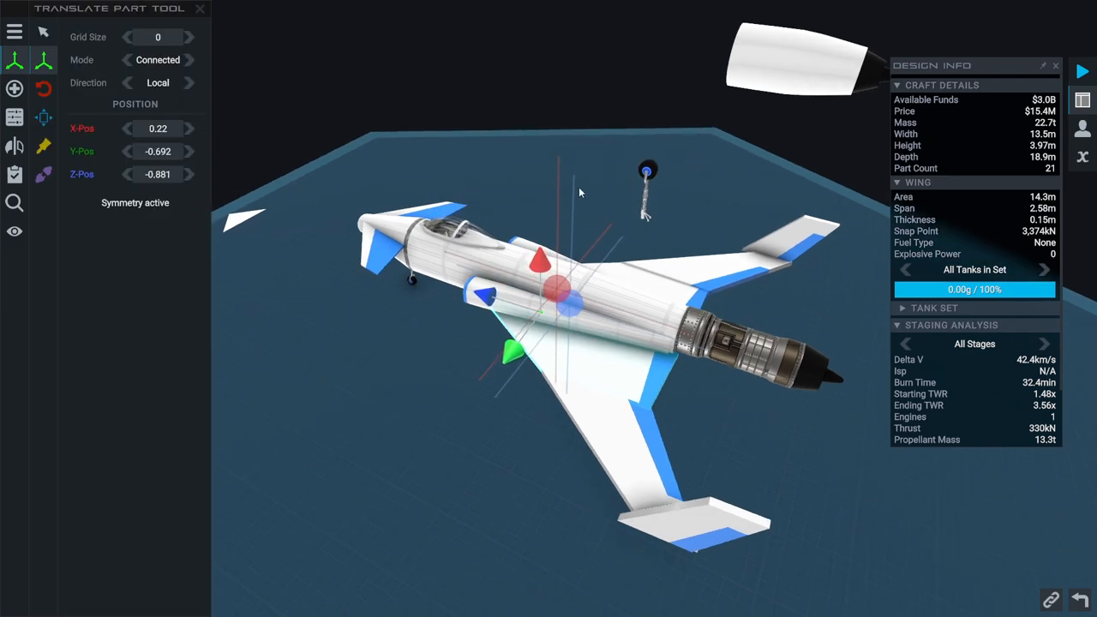
{"action": "mouse_move", "coordinate": [1021, 382]}
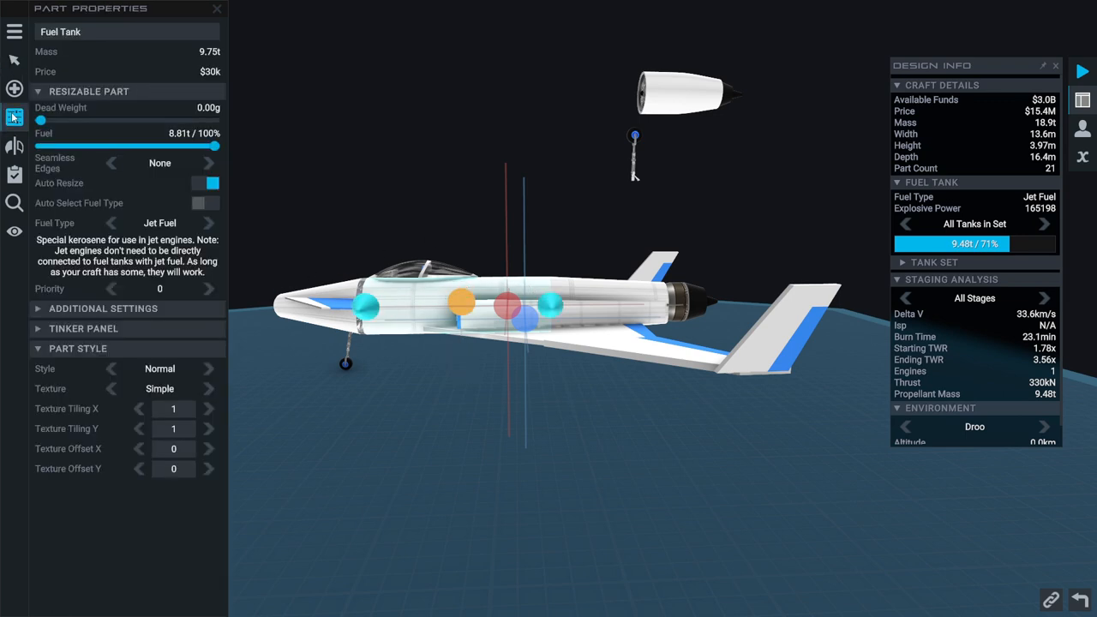
- Drag the tank's Fuel slider from 100% down to about 15%
{"action": "left_click_drag", "start_coordinate": [214, 145], "coordinate": [172, 145]}
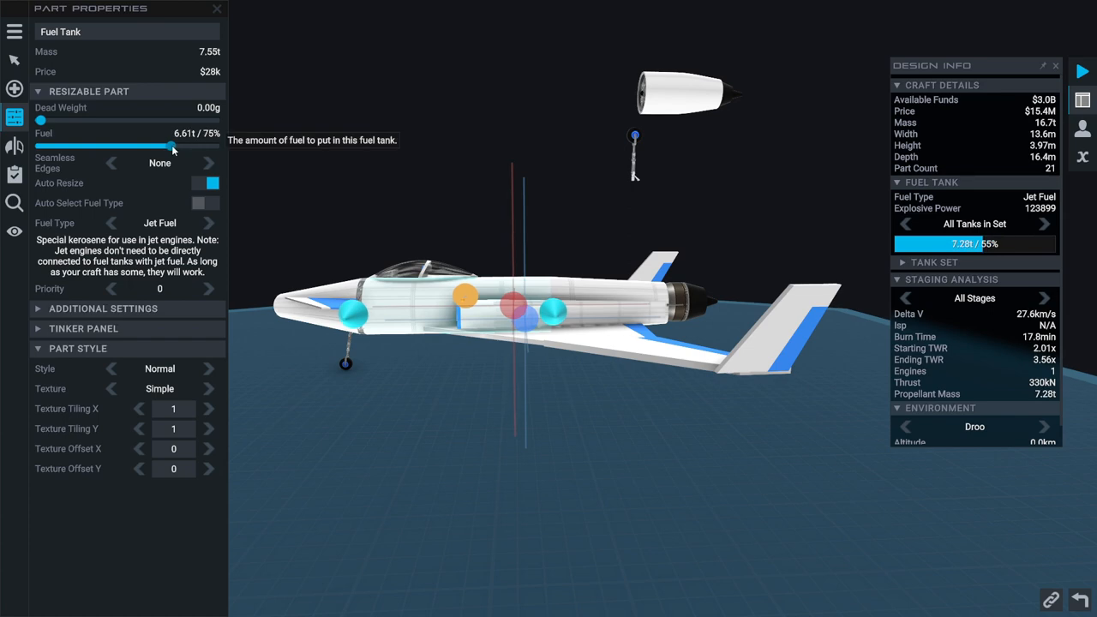
{"action": "left_click_drag", "start_coordinate": [172, 145], "coordinate": [72, 146]}
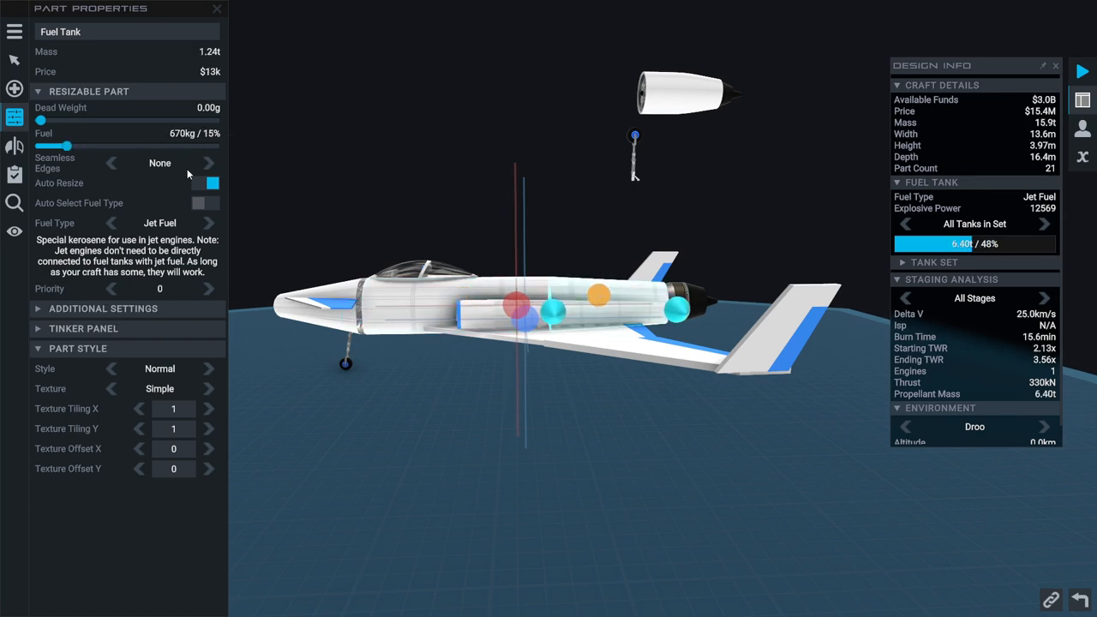
{"action": "left_click_drag", "start_coordinate": [55, 146], "coordinate": [93, 146]}
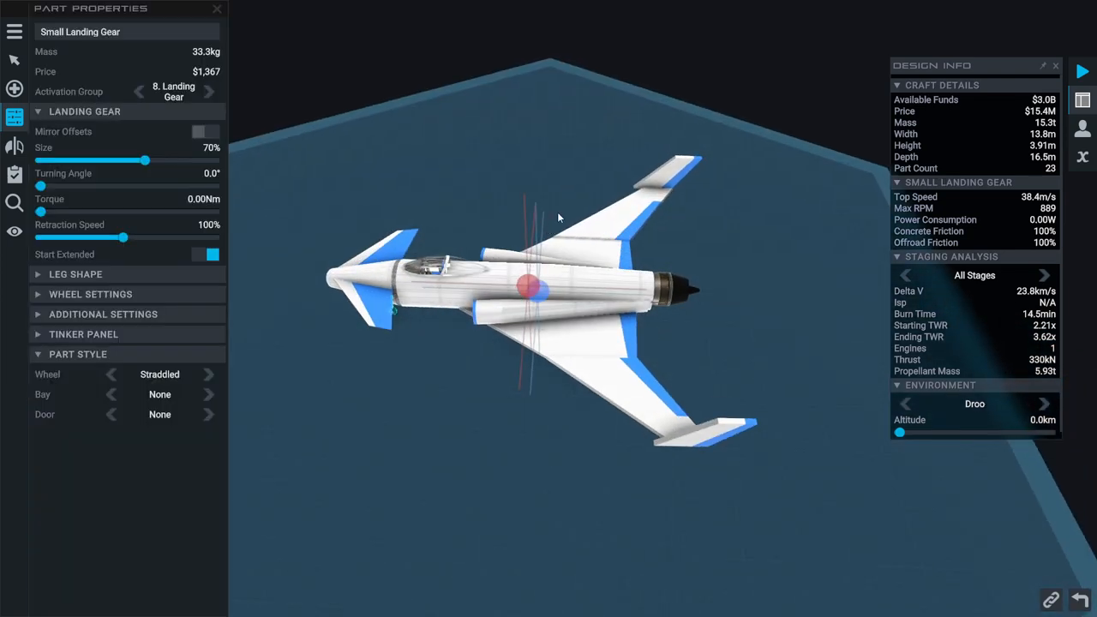
{"action": "mouse_move", "coordinate": [784, 257]}
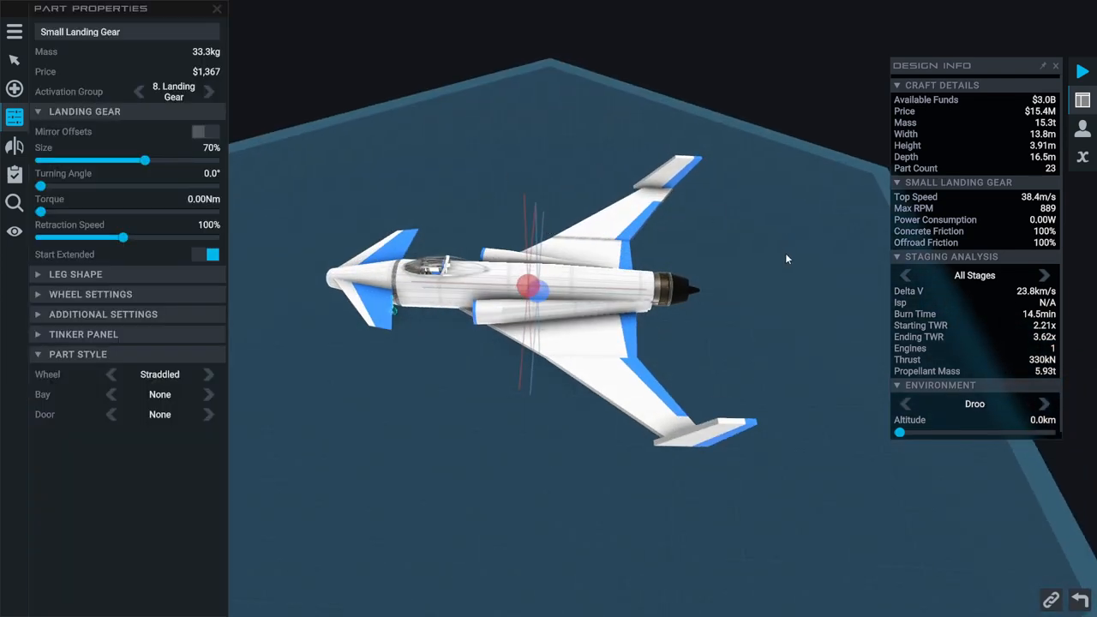
- Lower a second tank to 70% fill so total jet fuel reaches 53% (16.4 t craft)
{"action": "left_click", "coordinate": [487, 291]}
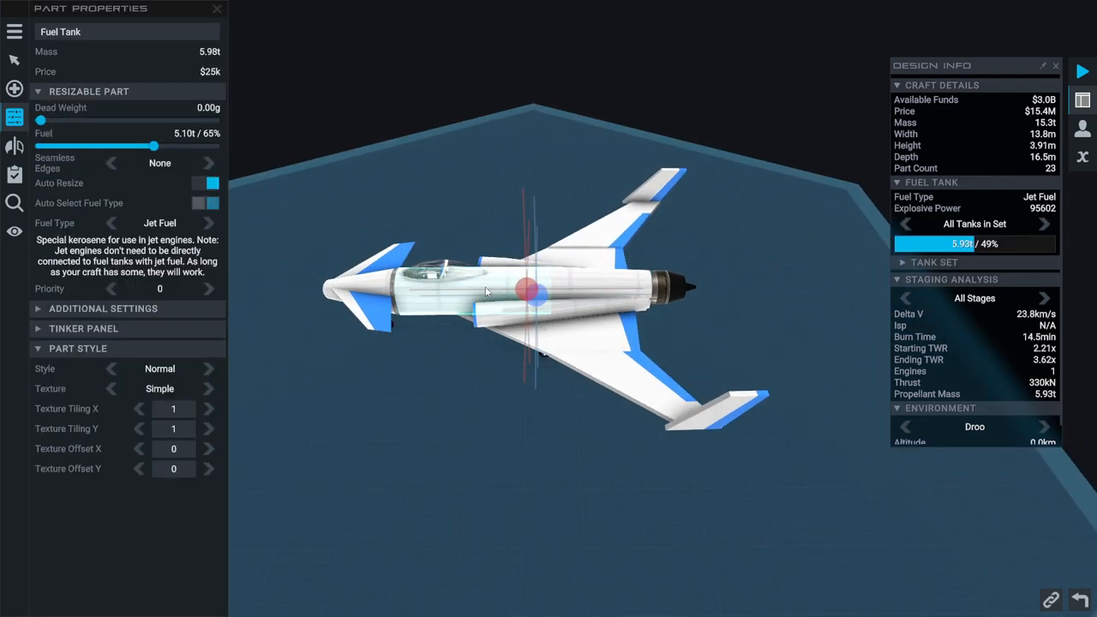
{"action": "left_click_drag", "start_coordinate": [154, 146], "coordinate": [40, 145]}
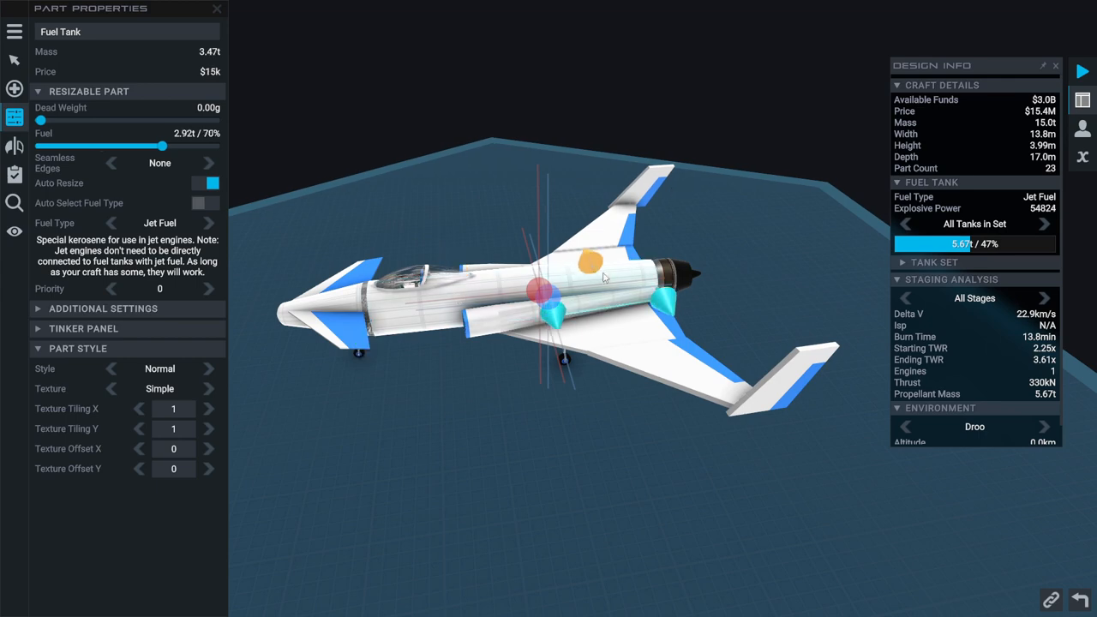
{"action": "mouse_move", "coordinate": [641, 285]}
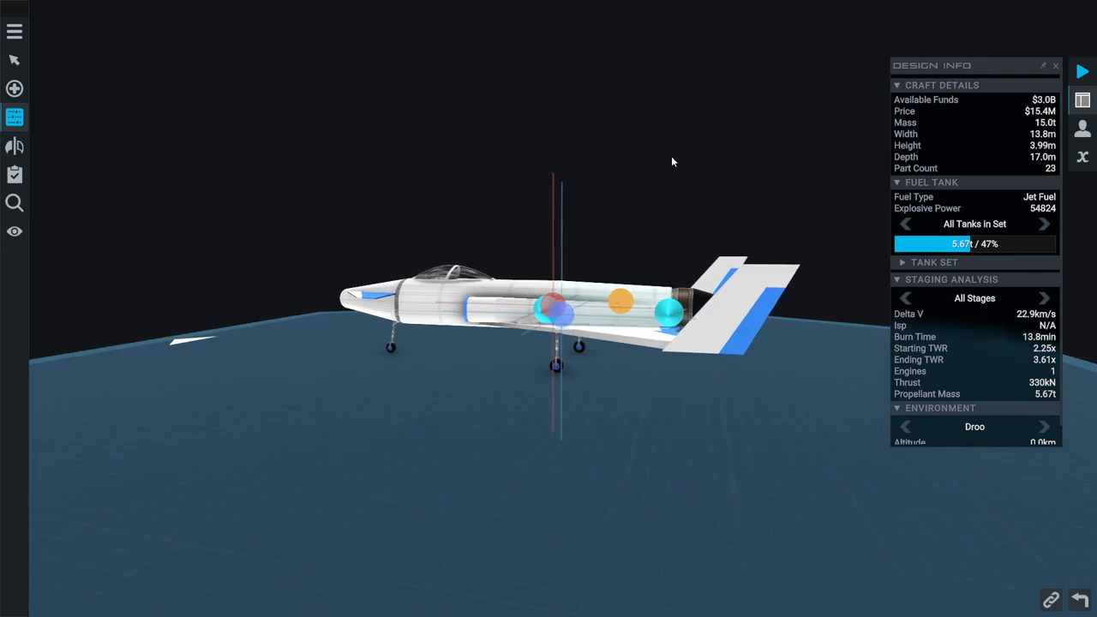
{"action": "left_click_drag", "start_coordinate": [672, 163], "coordinate": [665, 230]}
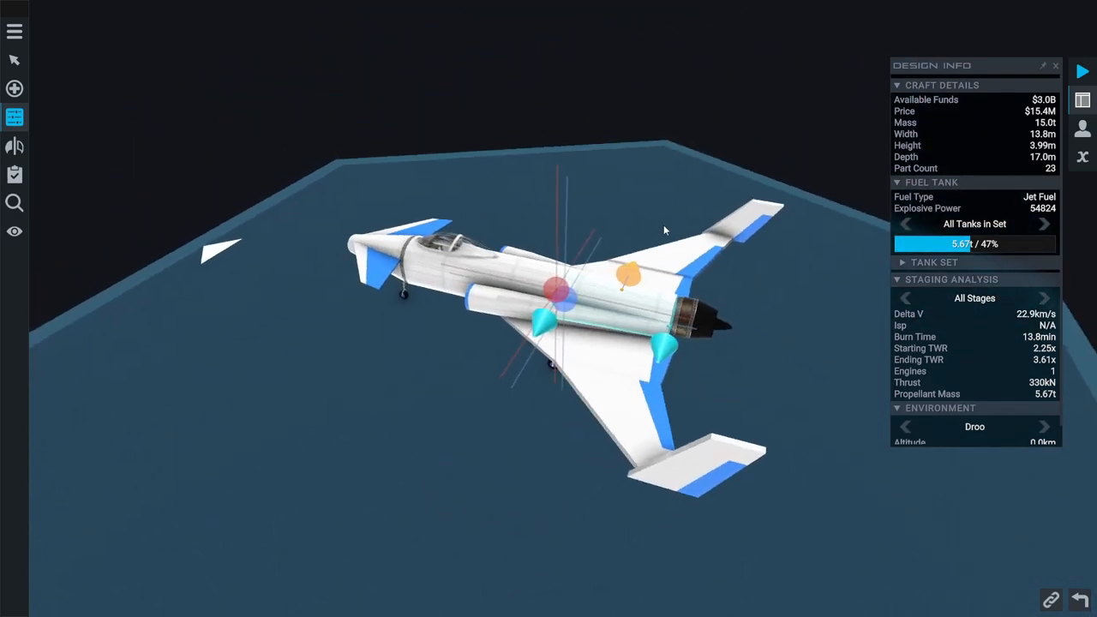
{"action": "left_click", "coordinate": [550, 309]}
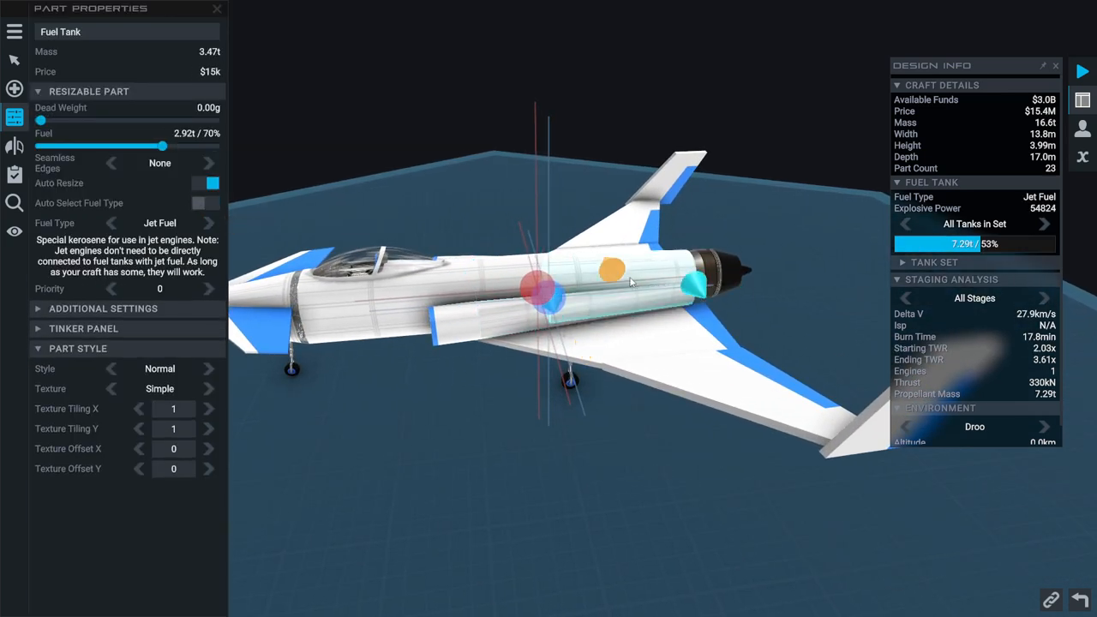
- Drain the central tank to about 20%, leaving jet fuel at 46% and the craft at 15.6 t
{"action": "left_click_drag", "start_coordinate": [161, 146], "coordinate": [93, 146]}
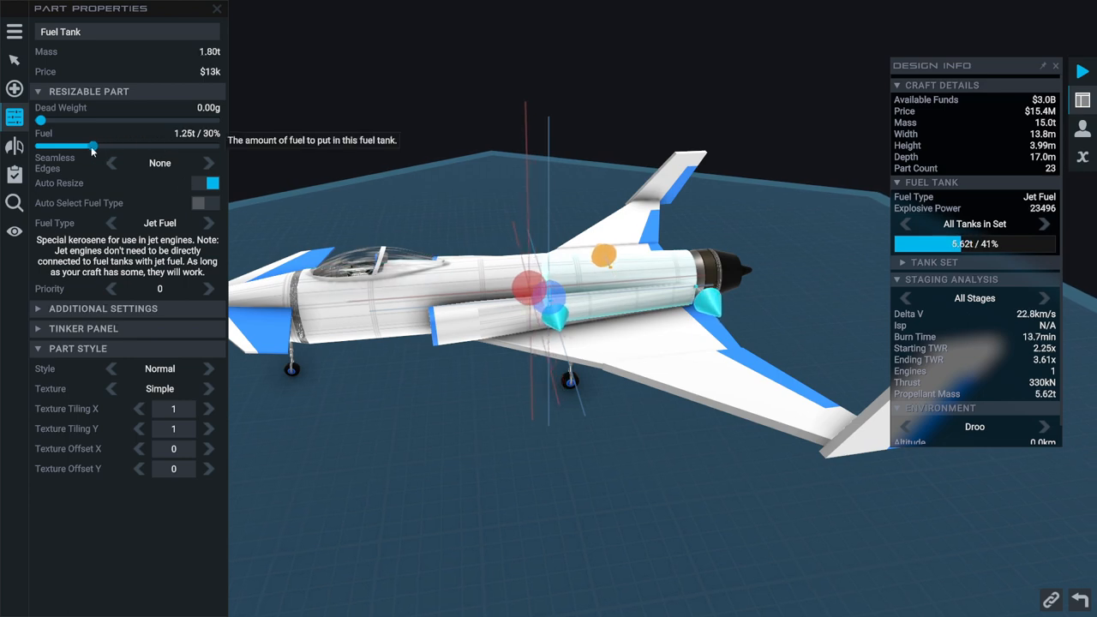
{"action": "left_click_drag", "start_coordinate": [92, 146], "coordinate": [82, 146]}
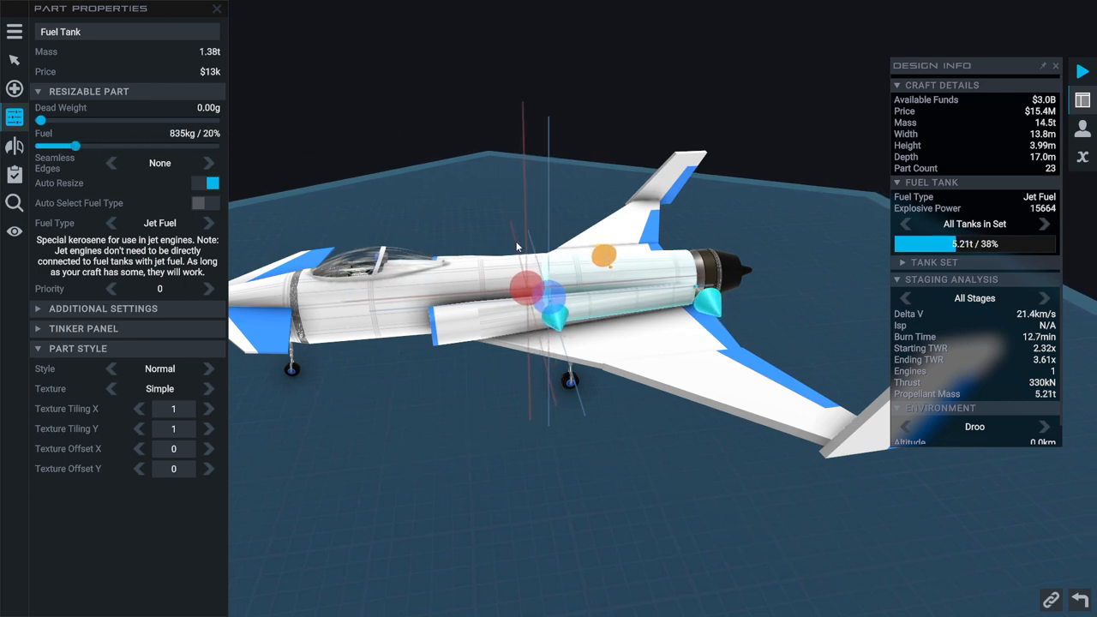
{"action": "left_click_drag", "start_coordinate": [77, 146], "coordinate": [216, 146]}
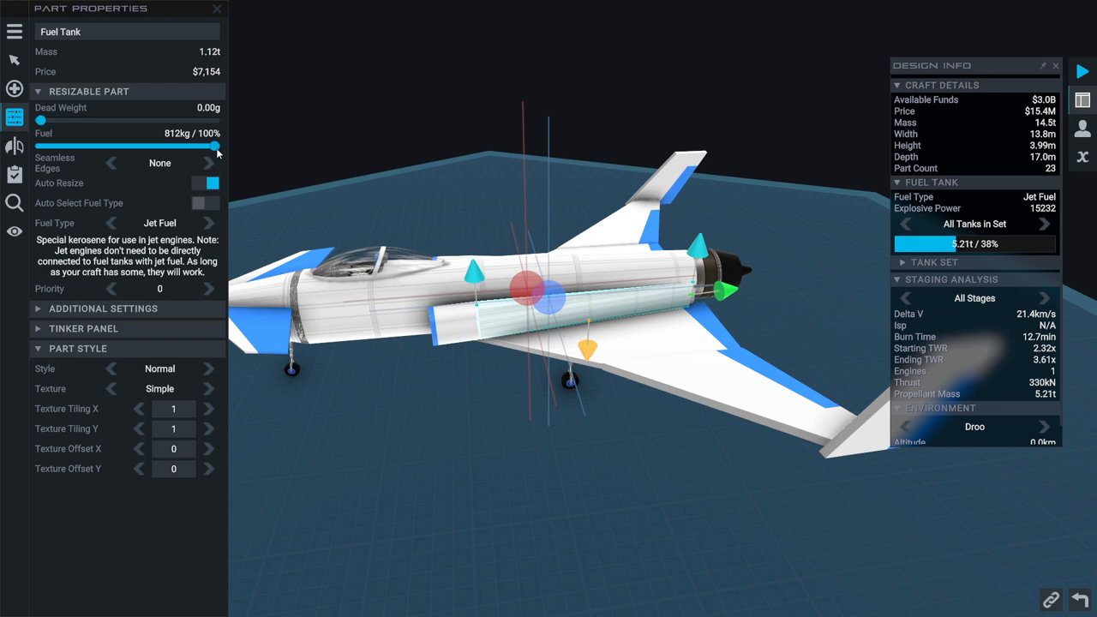
{"action": "left_click", "coordinate": [215, 11]}
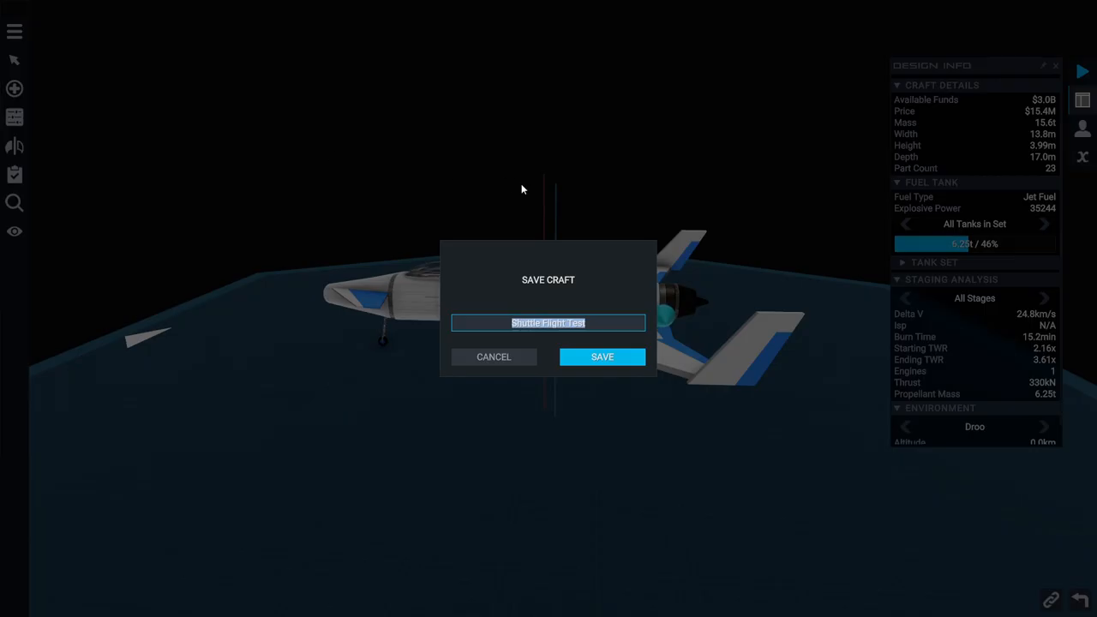
- Name the craft 'Droodcraft Starship' and save it
{"action": "type", "text": "Drood"}
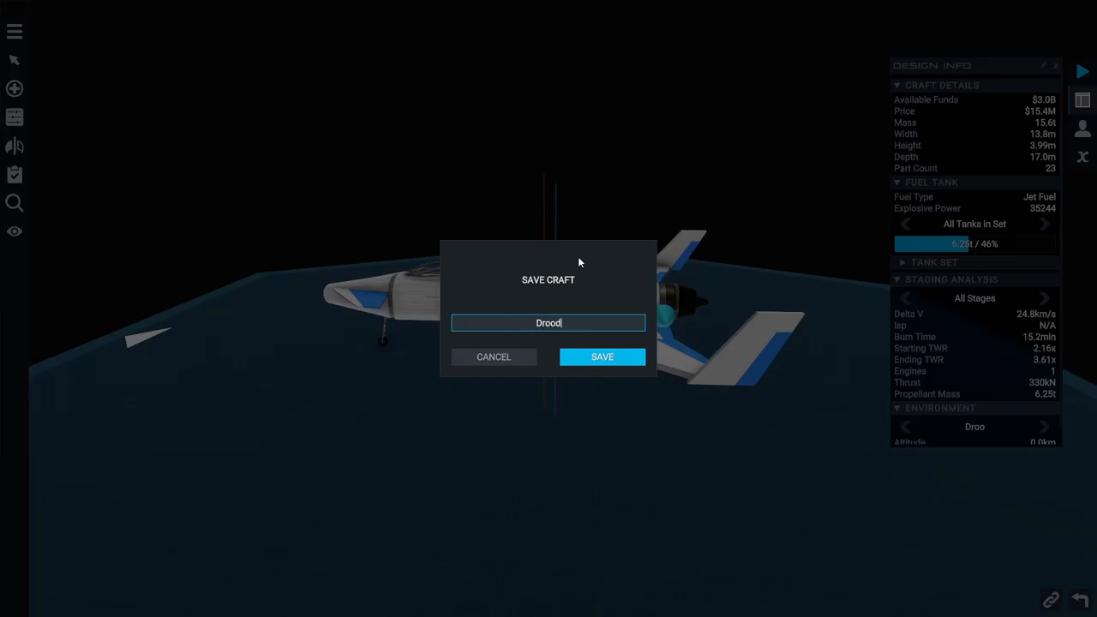
{"action": "type", "text": "craft Stars"}
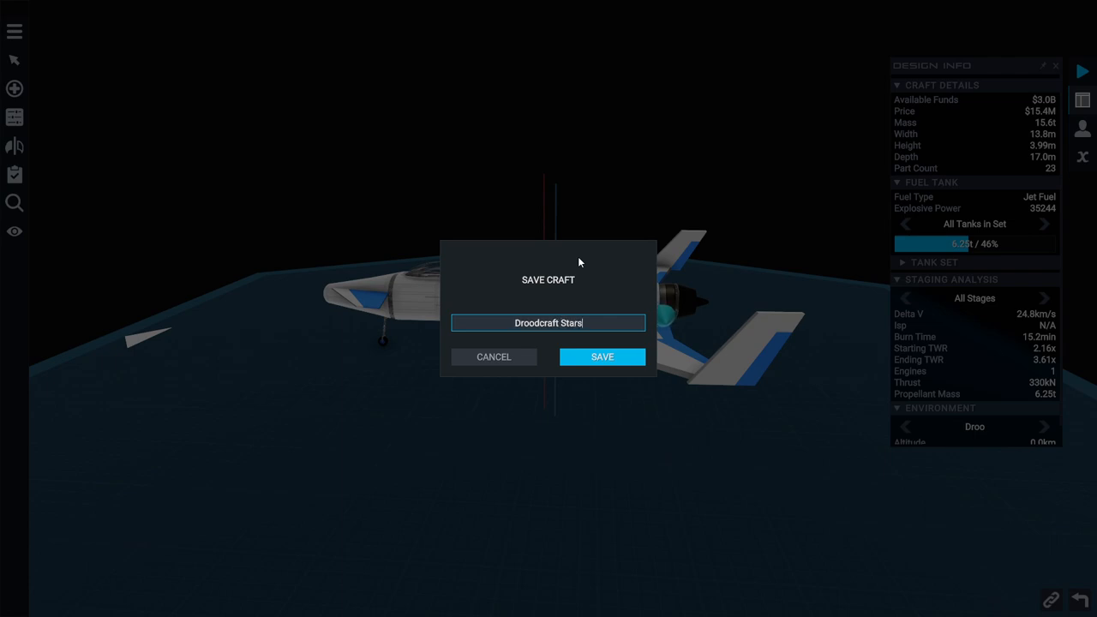
{"action": "left_click", "coordinate": [601, 356]}
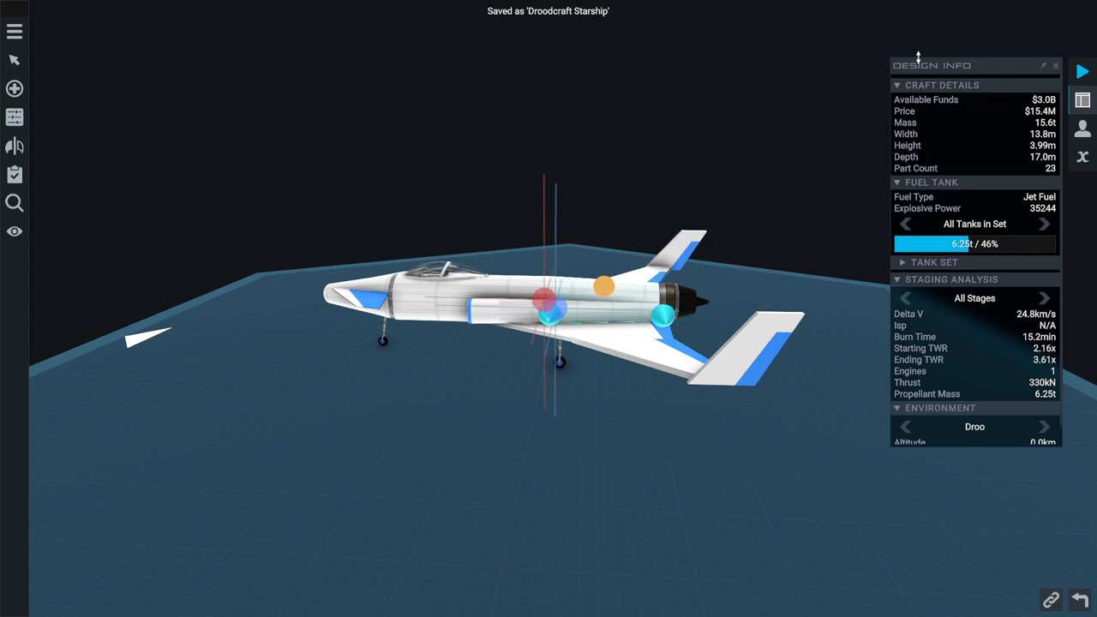
{"action": "mouse_move", "coordinate": [1082, 99]}
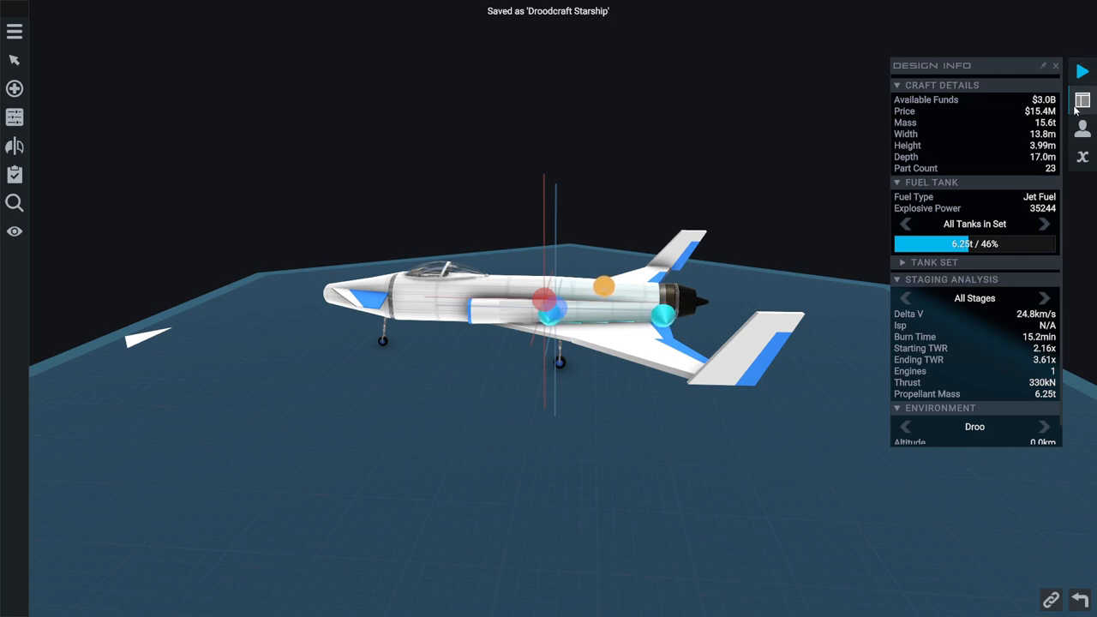
{"action": "left_click", "coordinate": [1083, 68]}
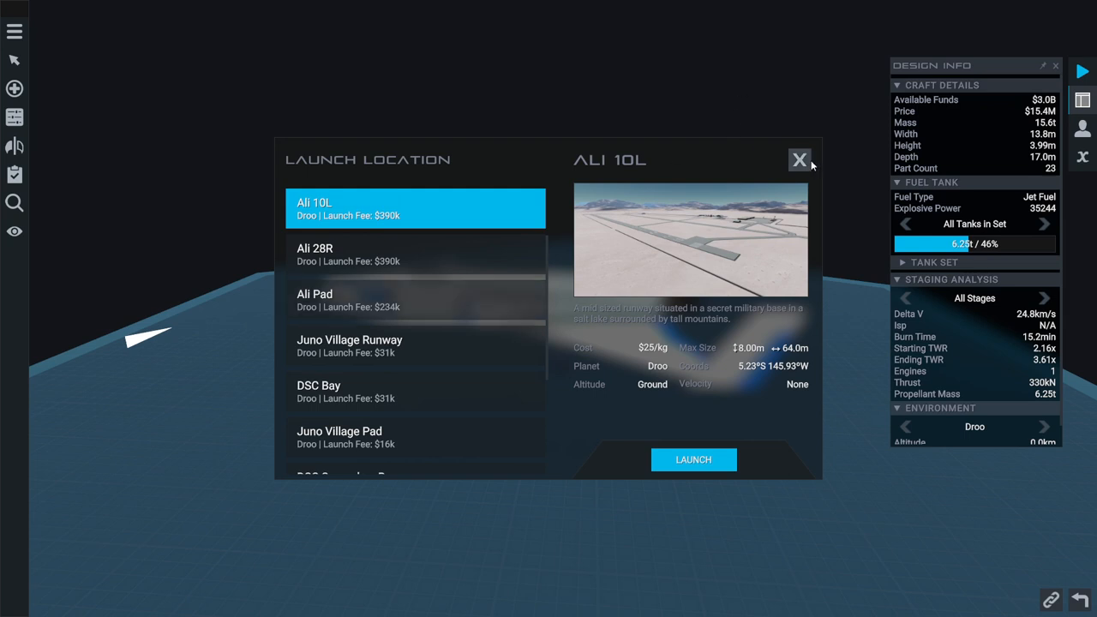
- Launch the jet onto the Juno Village Runway, ready for flight
{"action": "left_click", "coordinate": [799, 161]}
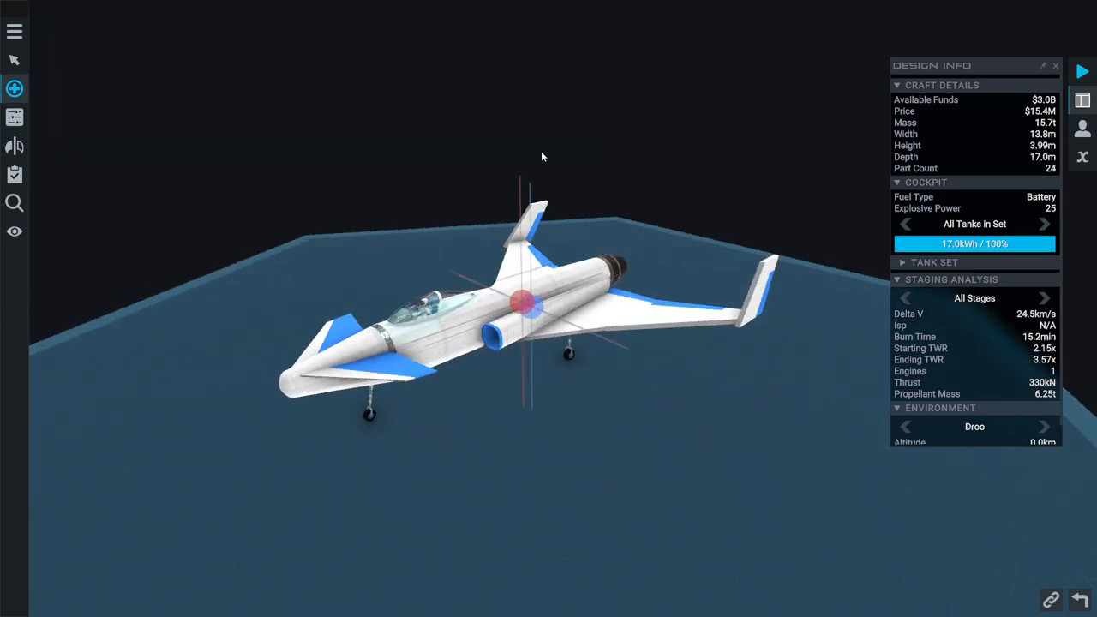
{"action": "left_click", "coordinate": [16, 86]}
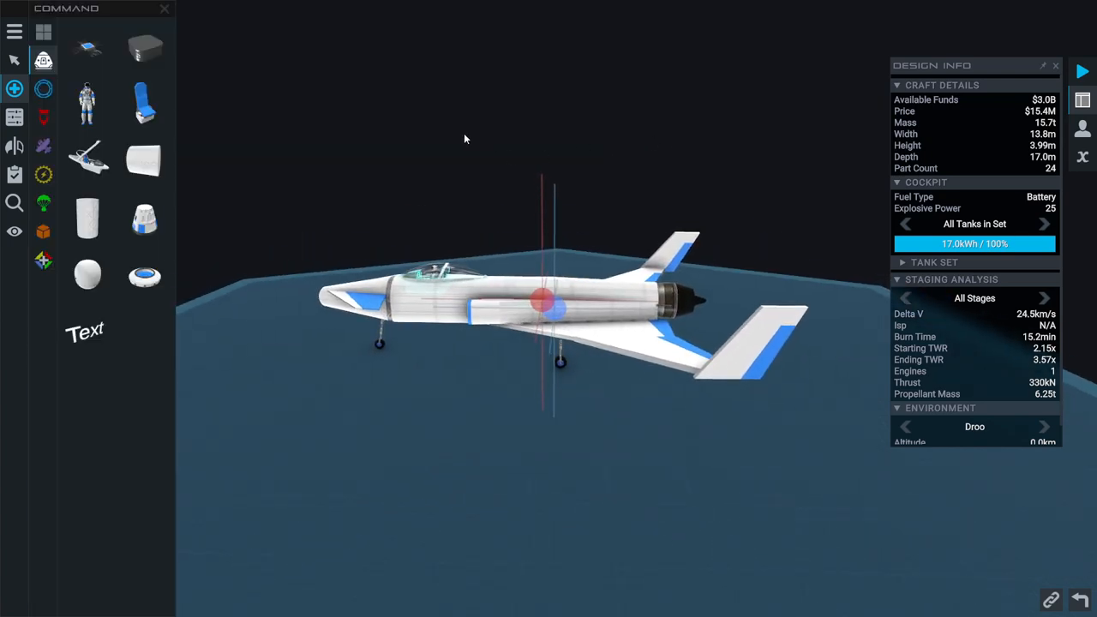
{"action": "left_click", "coordinate": [1083, 70]}
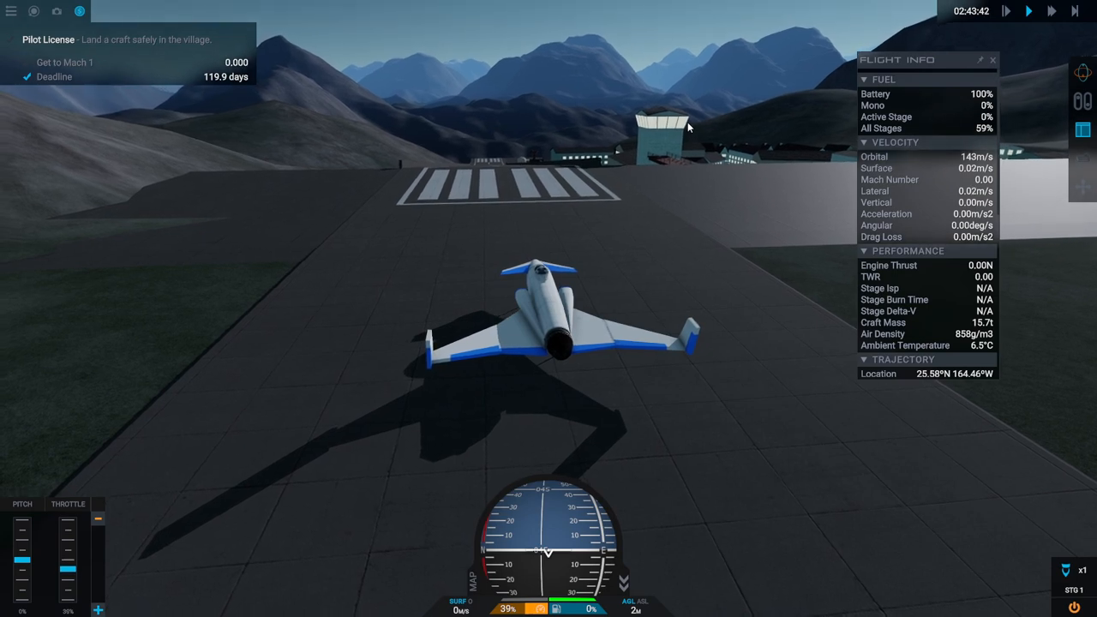